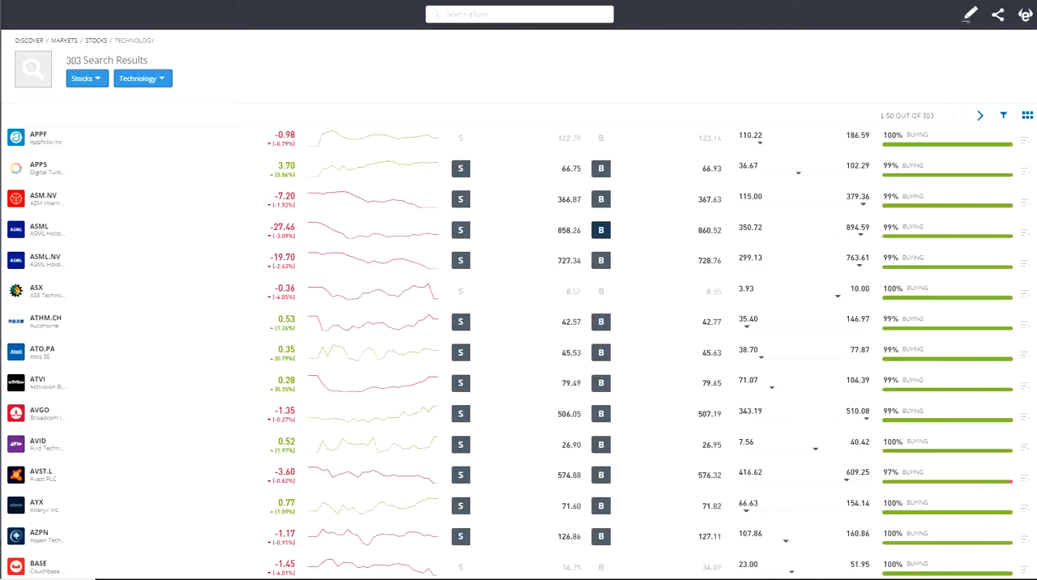
mouse_move(431, 292)
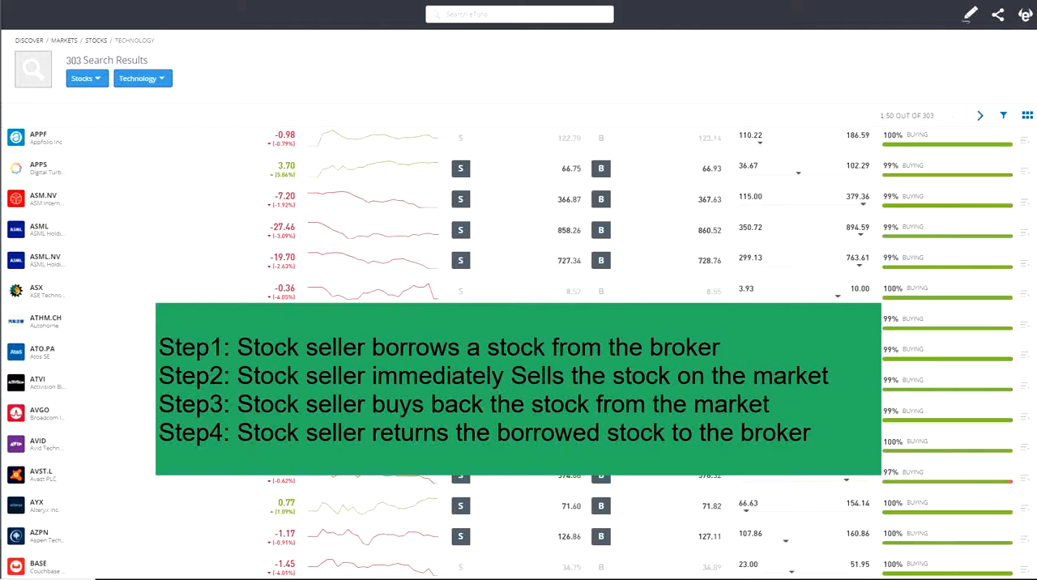
Step: Bring up the AVST.L price chart from the stock list and expand it to full view
scroll(down, 3)
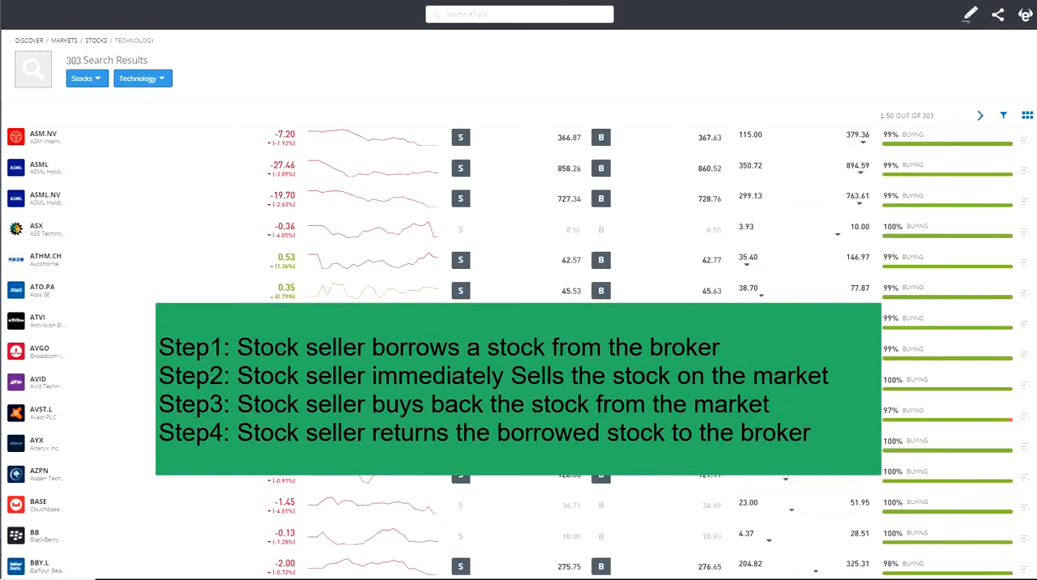
scroll(down, 3)
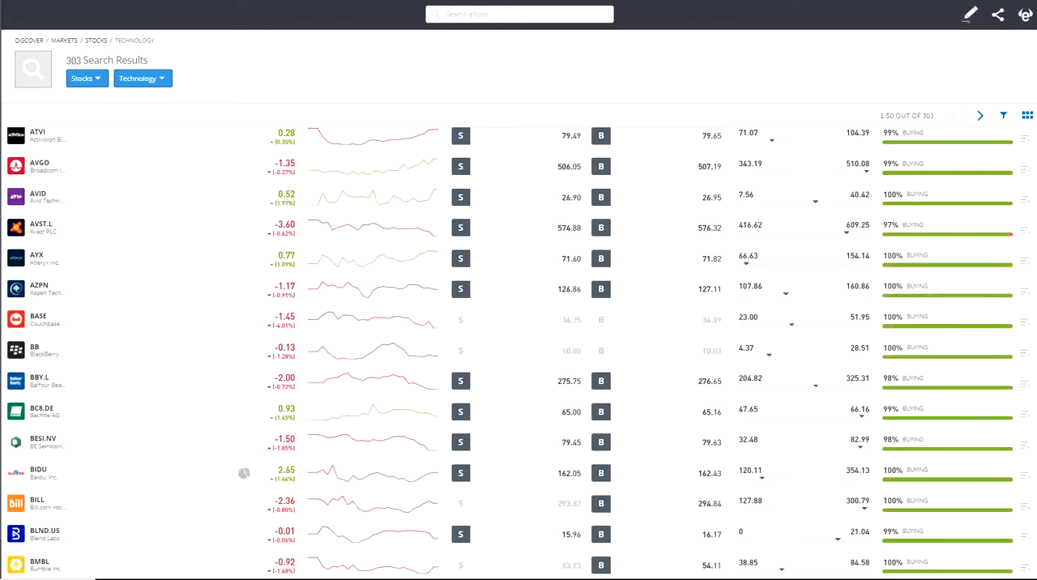
click(42, 226)
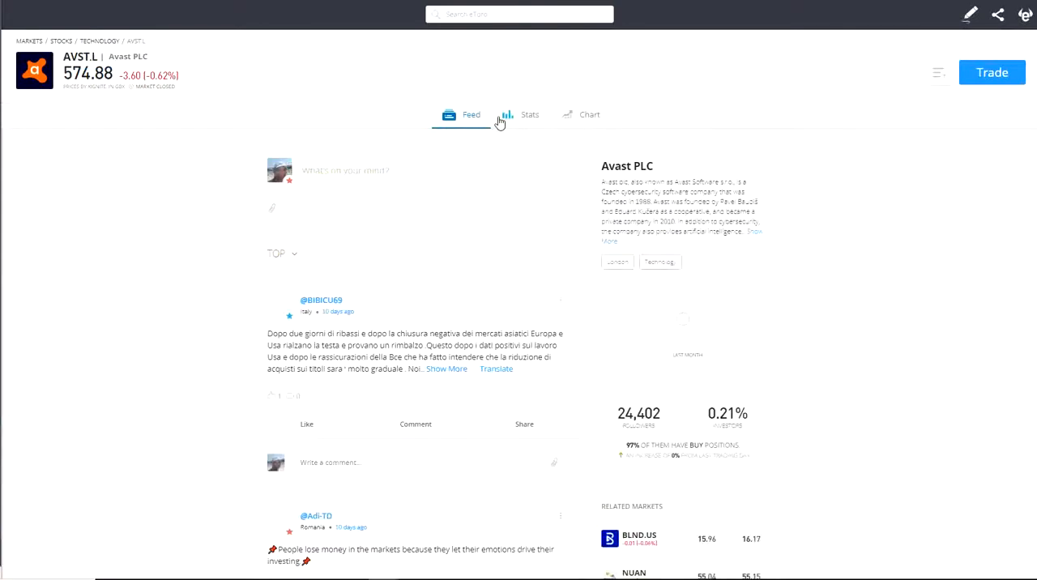
click(590, 114)
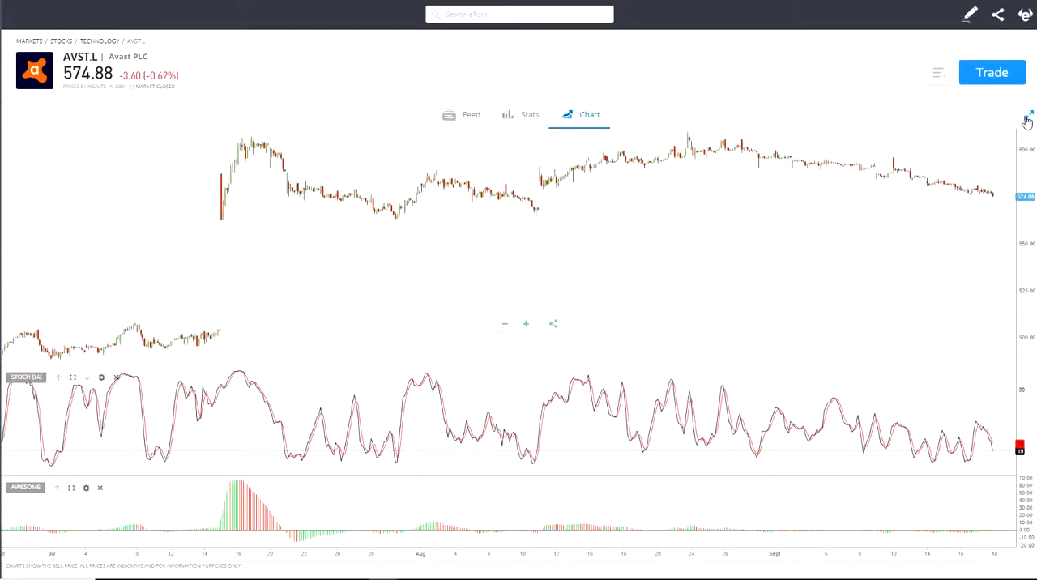
click(1027, 115)
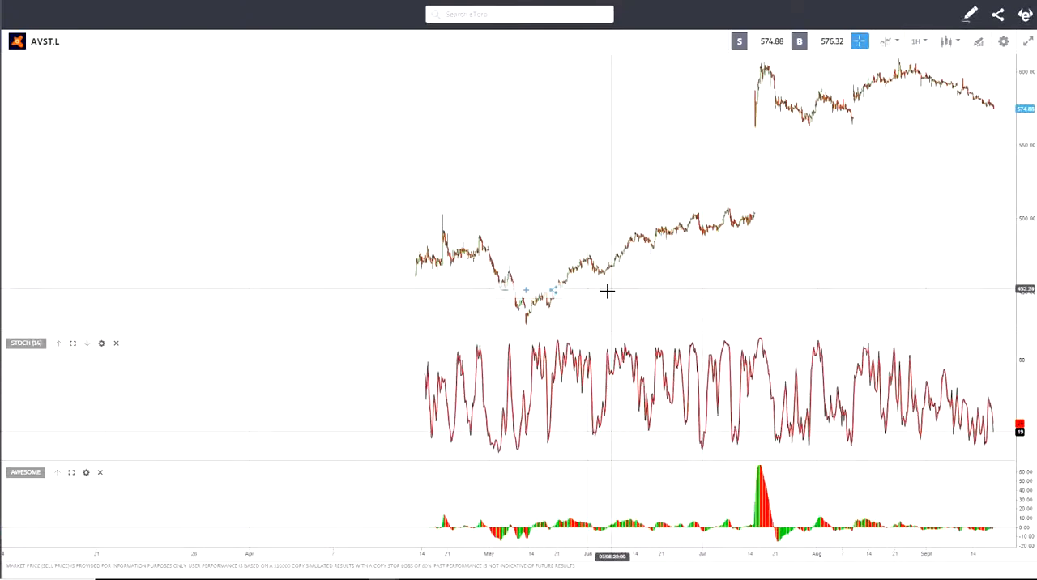
mouse_move(532, 267)
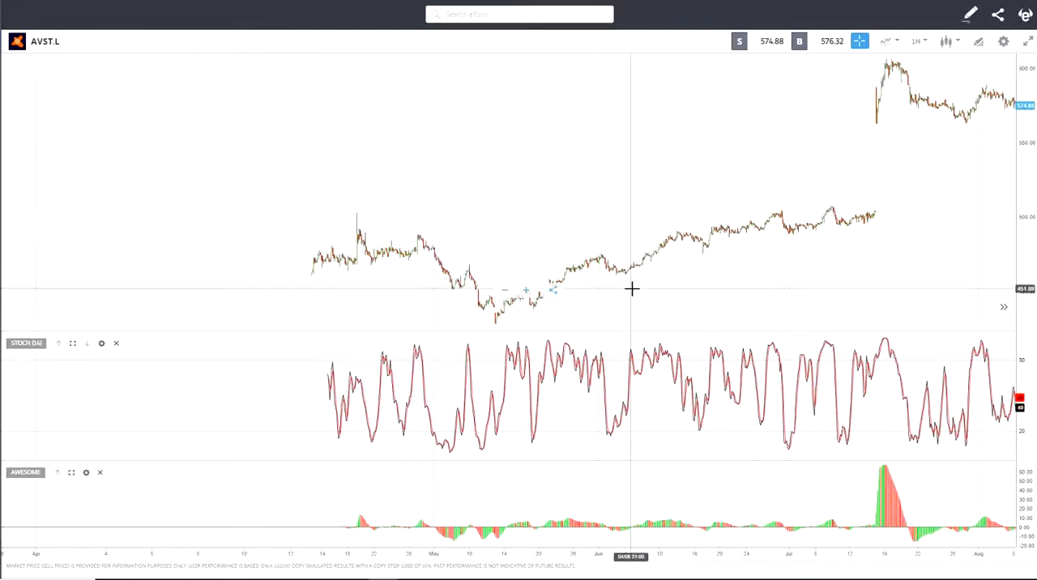
mouse_move(609, 279)
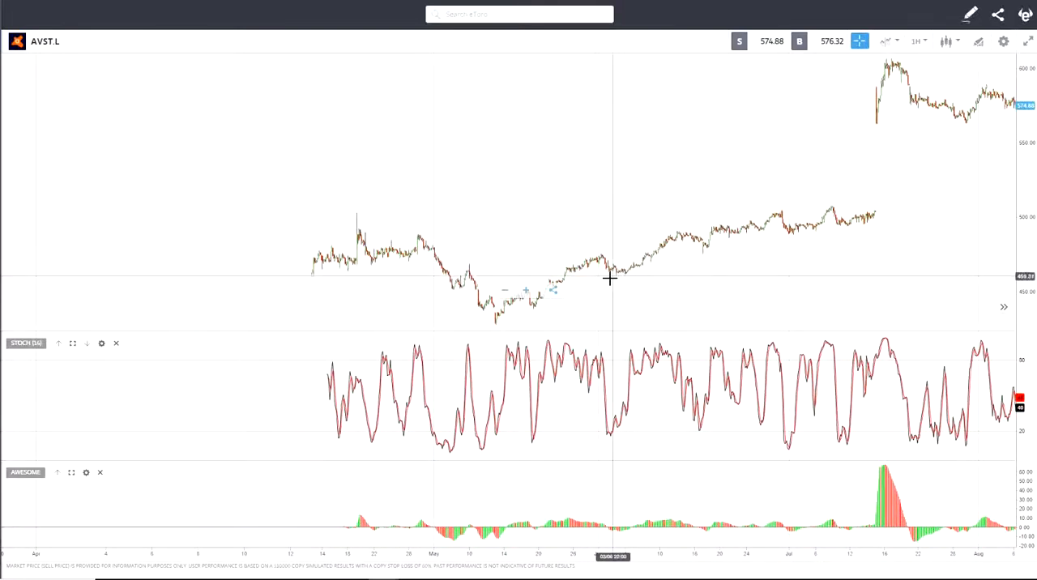
mouse_move(609, 272)
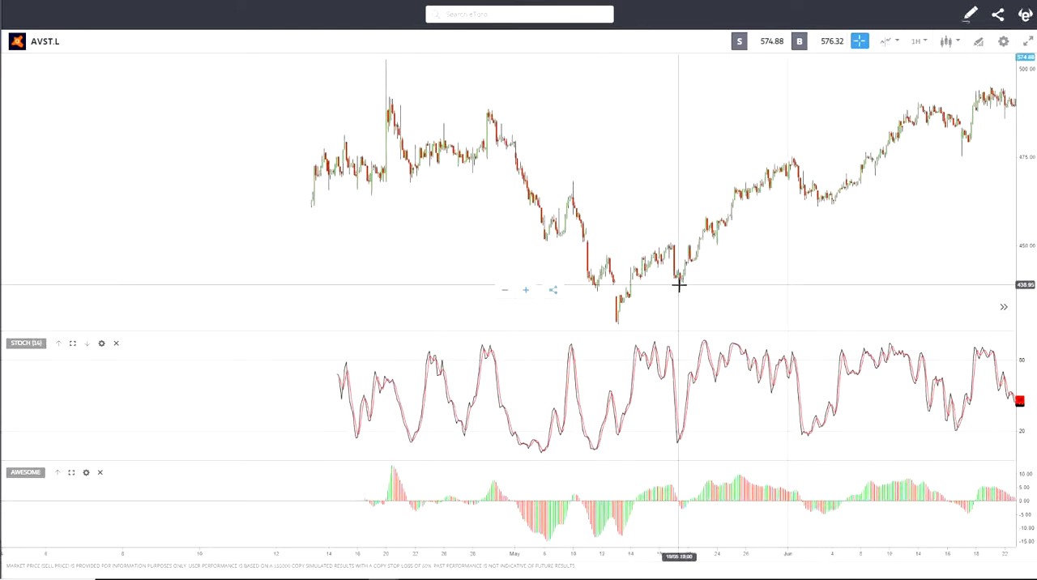
mouse_move(690, 286)
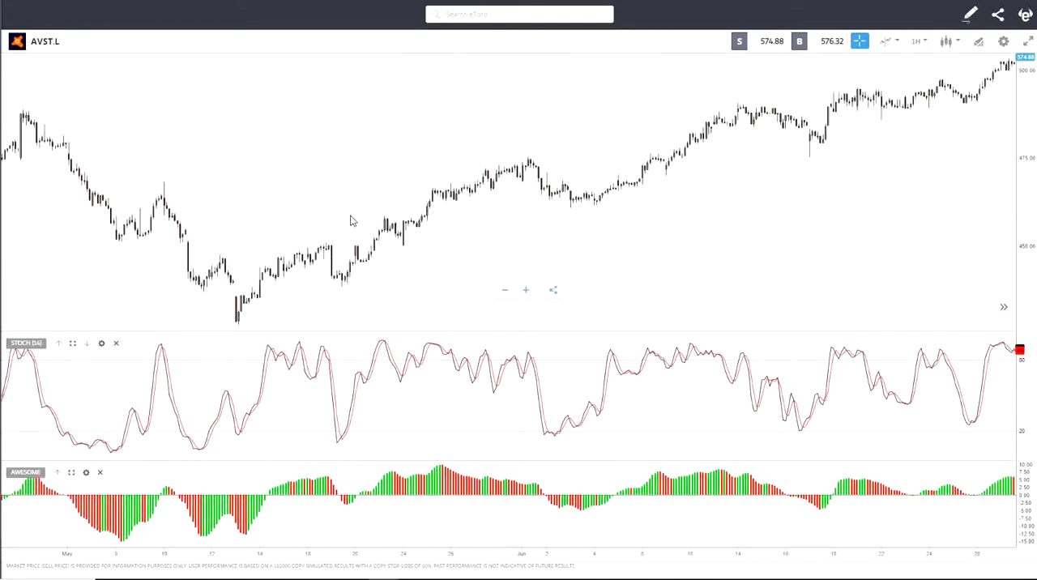
mouse_move(332, 275)
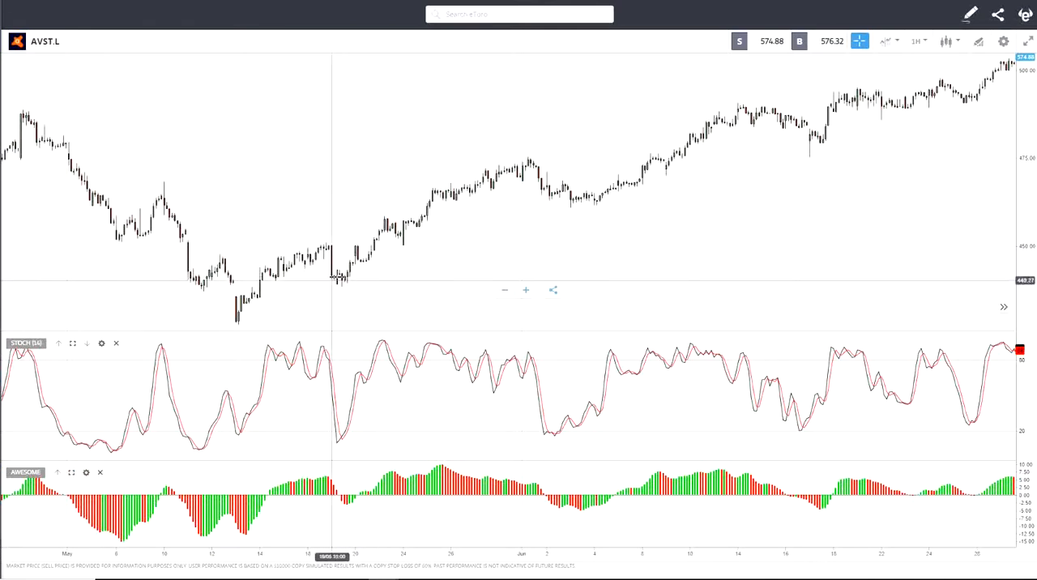
mouse_move(22, 60)
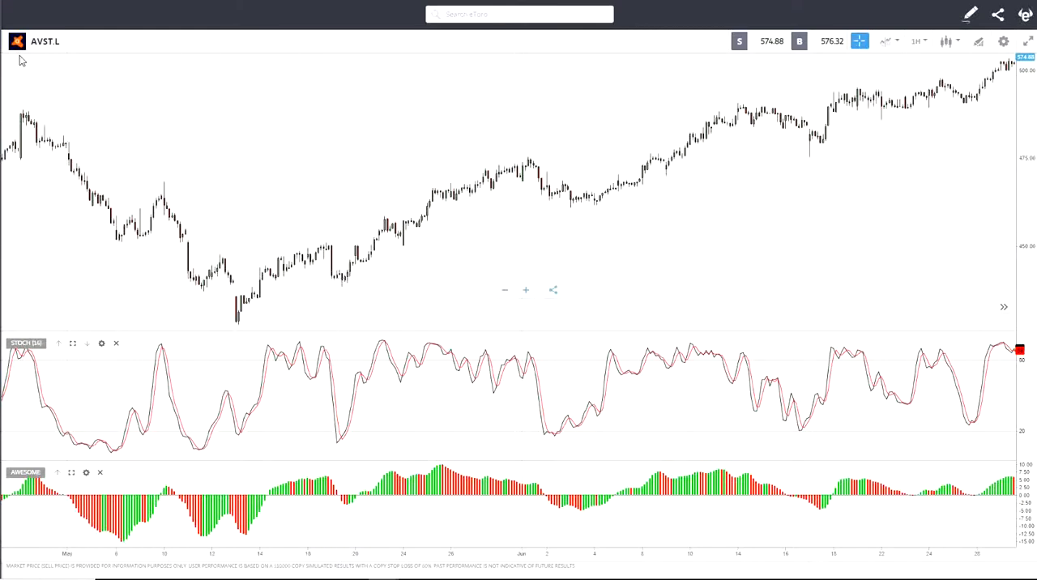
mouse_move(363, 292)
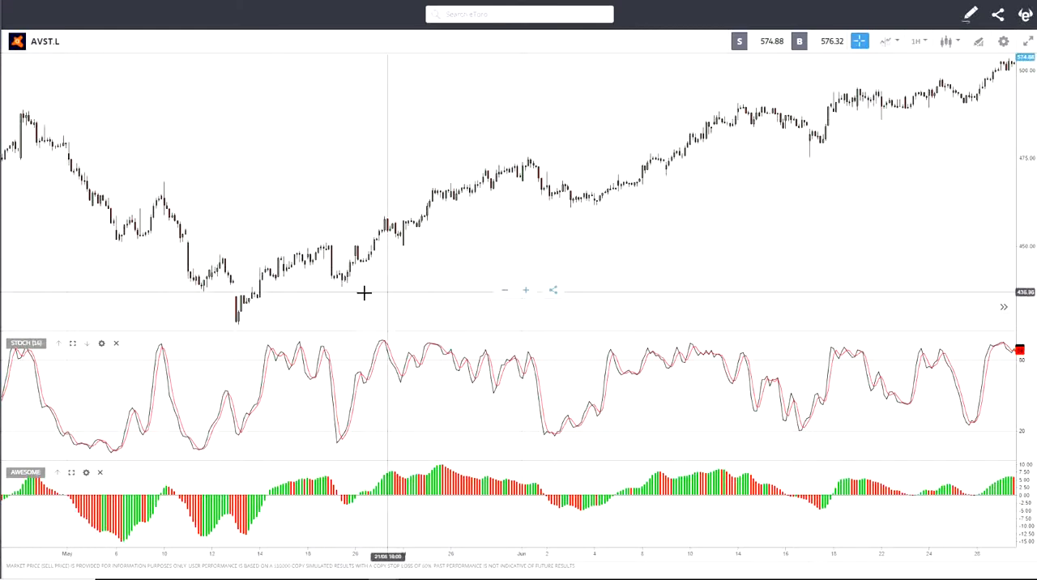
mouse_move(337, 288)
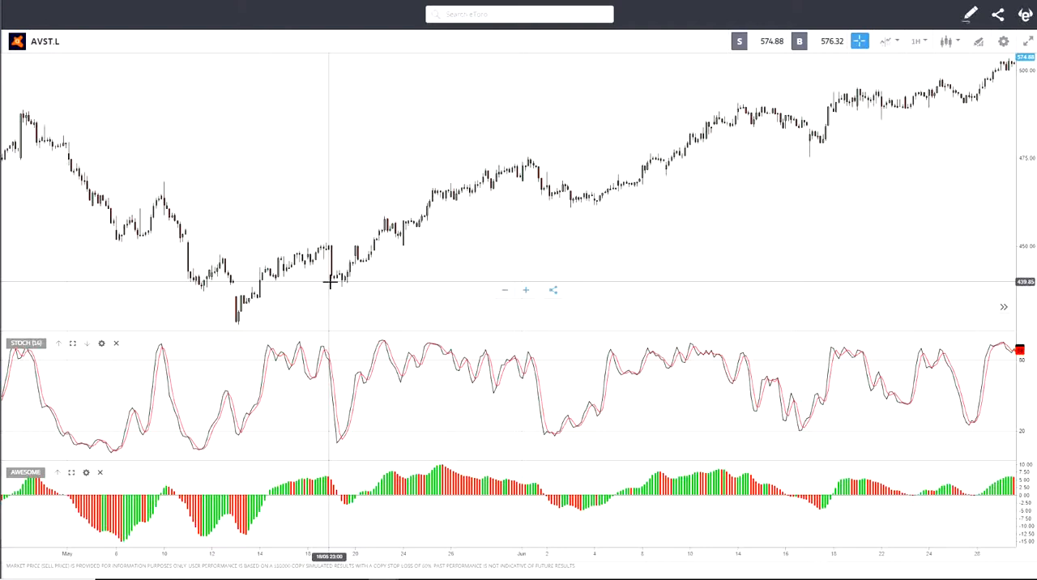
mouse_move(331, 269)
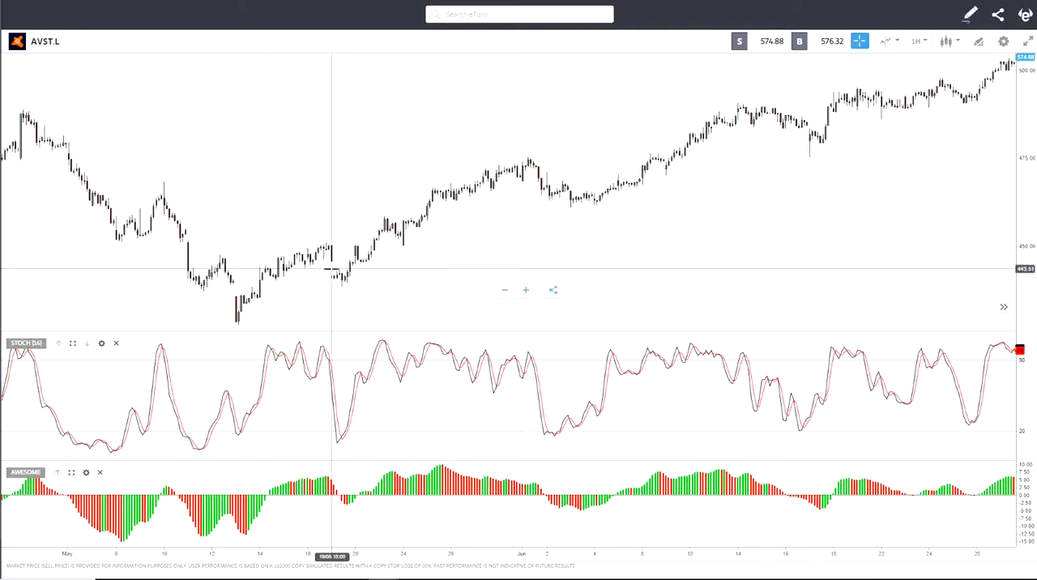
mouse_move(338, 272)
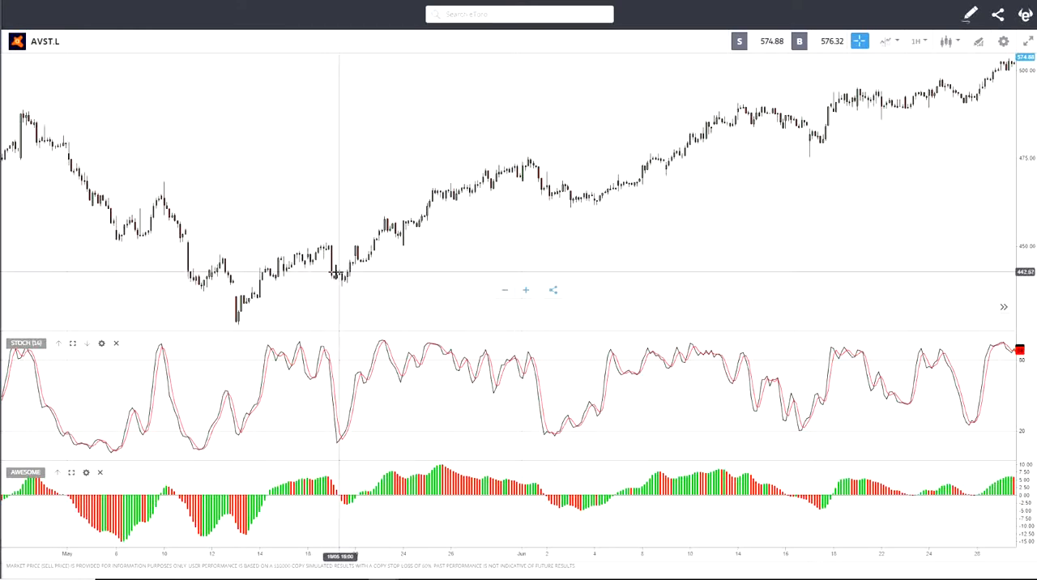
mouse_move(338, 279)
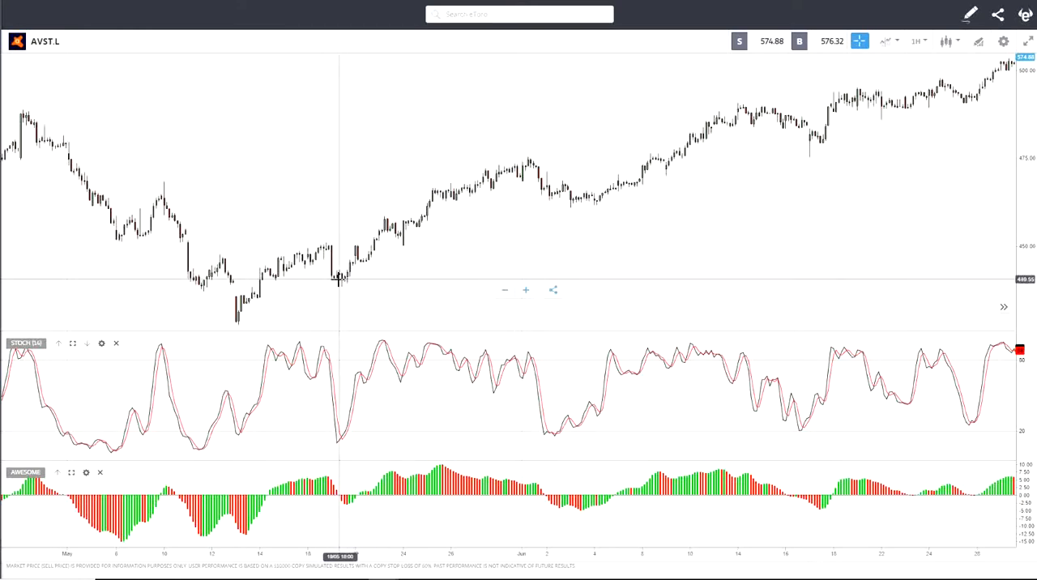
mouse_move(355, 249)
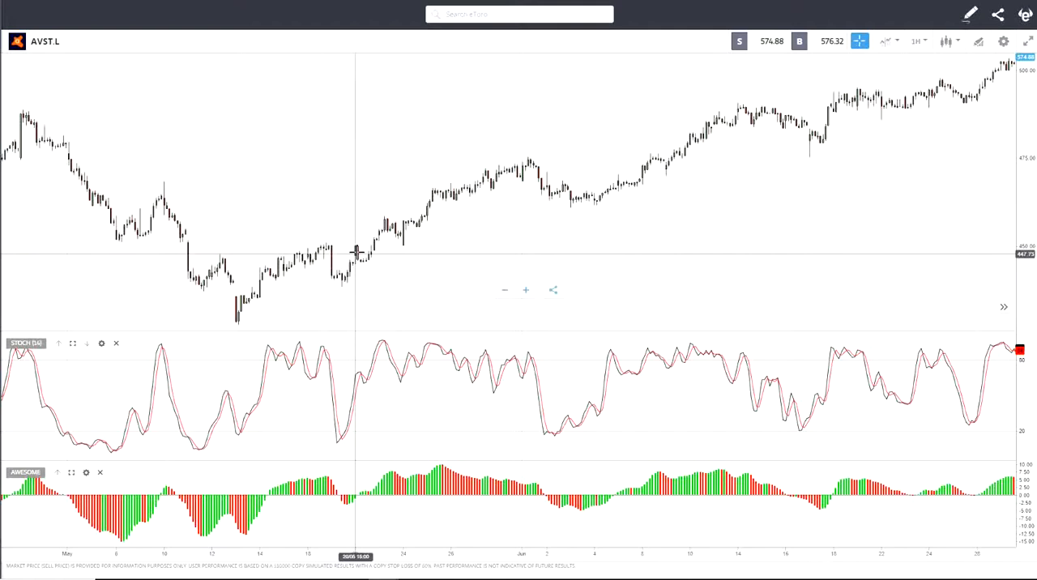
mouse_move(354, 259)
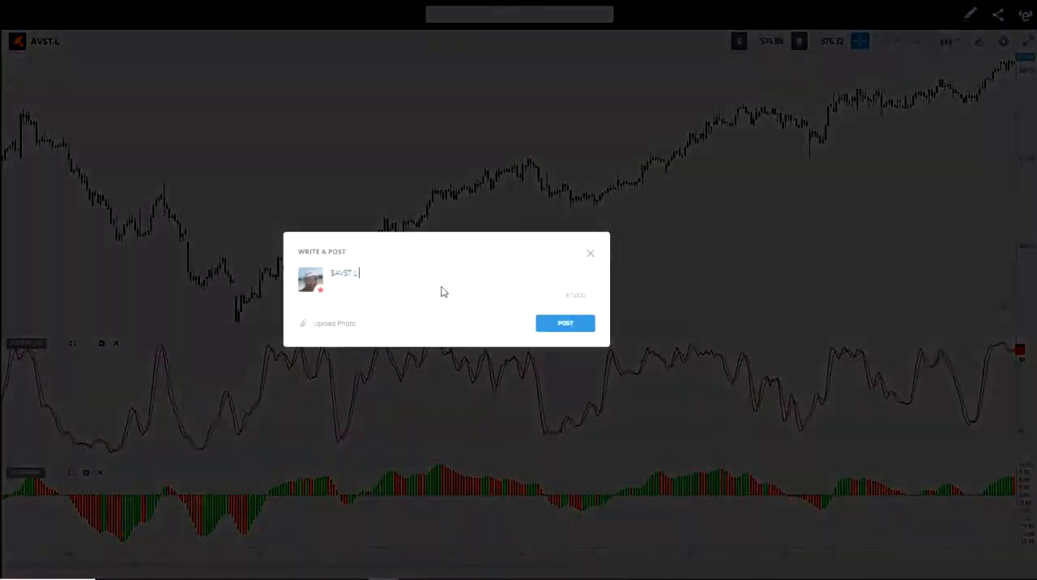
Step: Dismiss the post window and place a text annotation near the chart's top-left
click(590, 253)
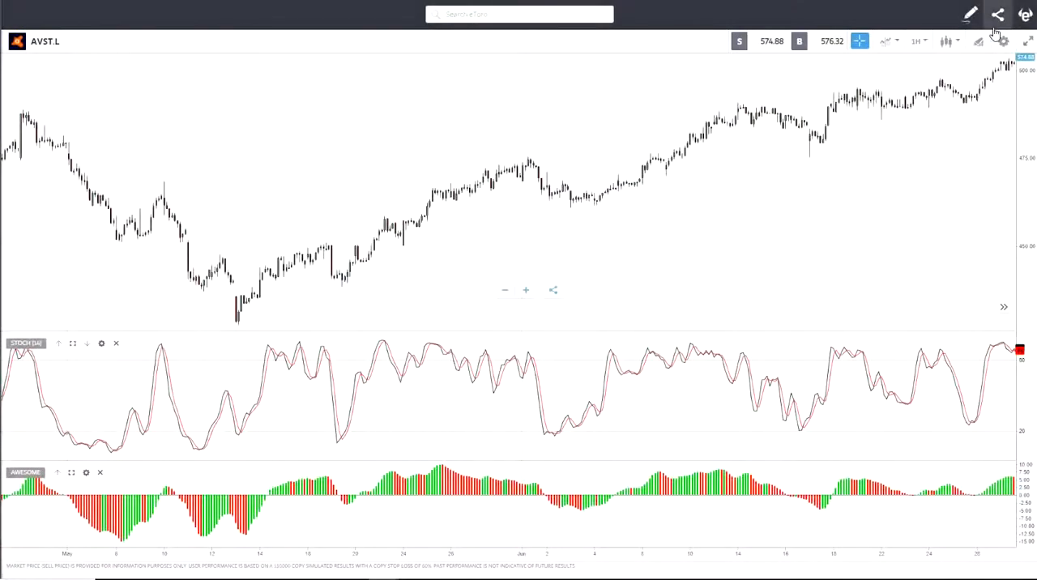
click(1002, 40)
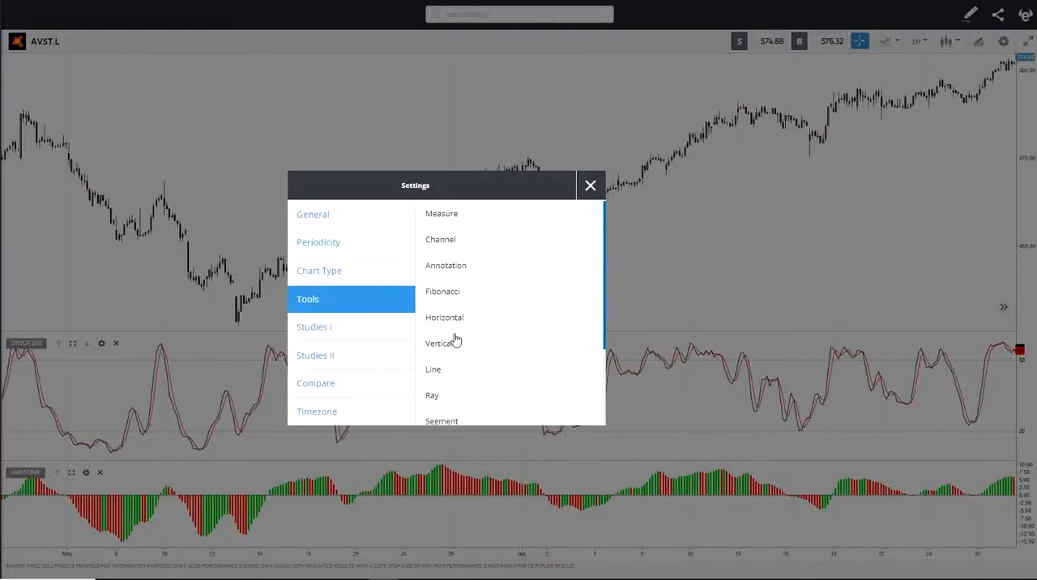
mouse_move(473, 267)
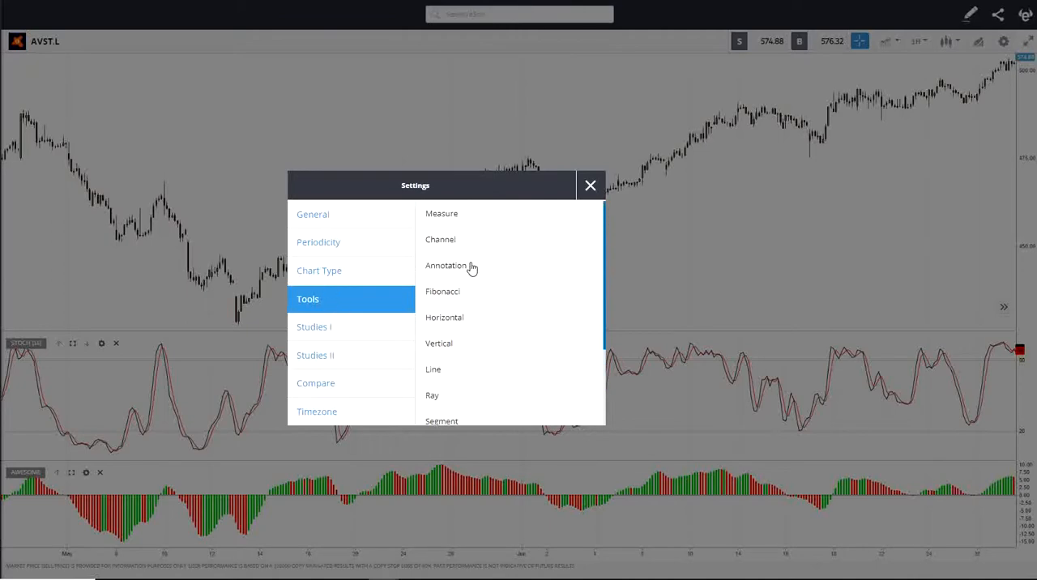
click(590, 184)
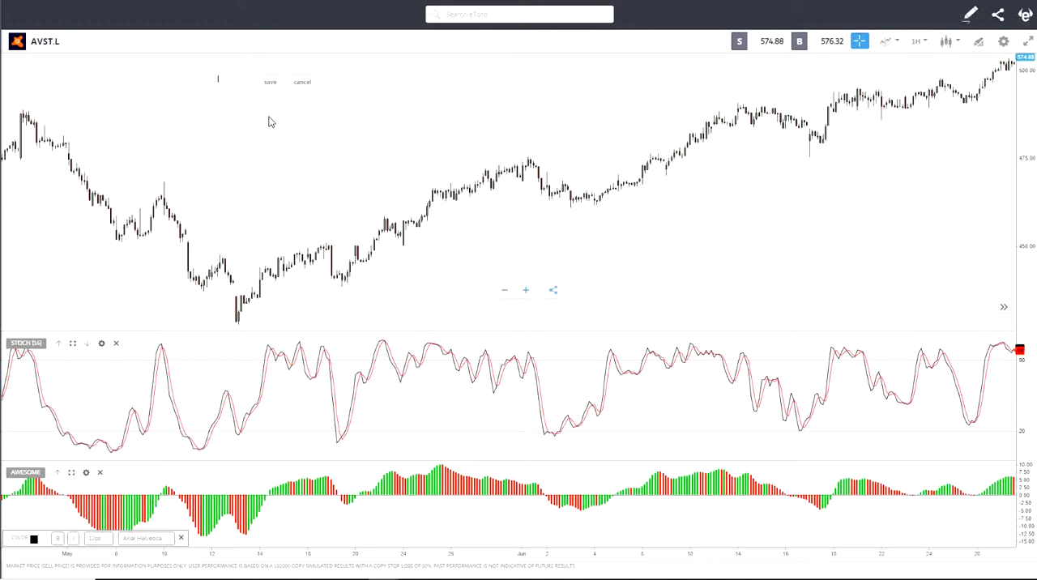
Step: Write the note's first step and a second line, "2- Price goes up"
text(1-)
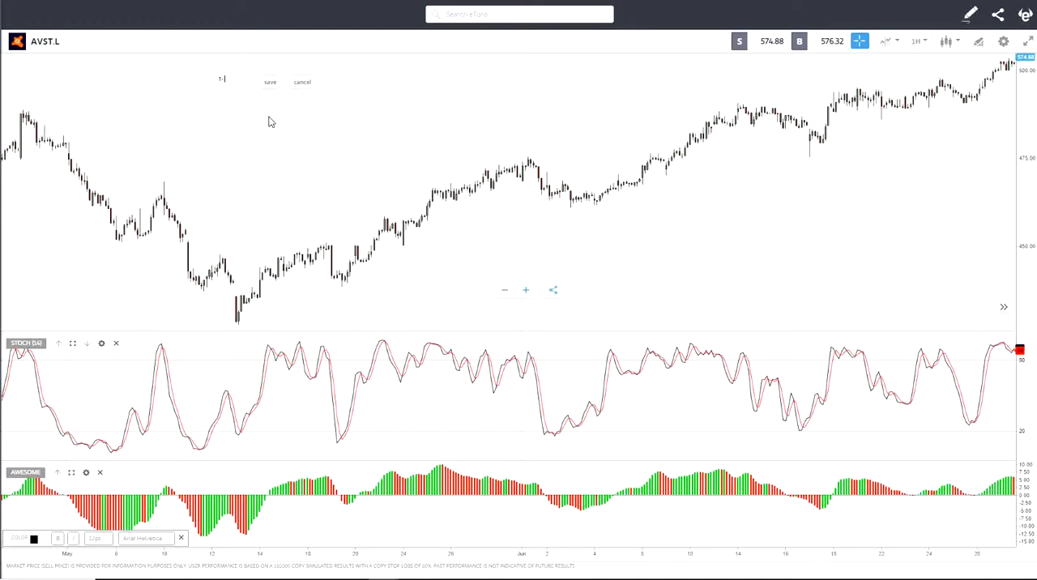
text(yo decide to sell)
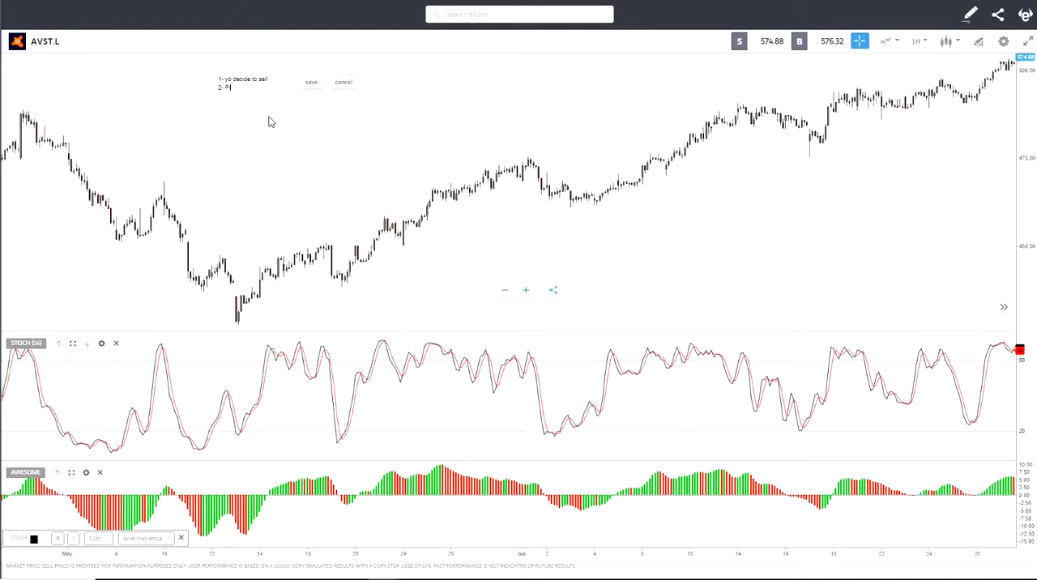
text(rice goes)
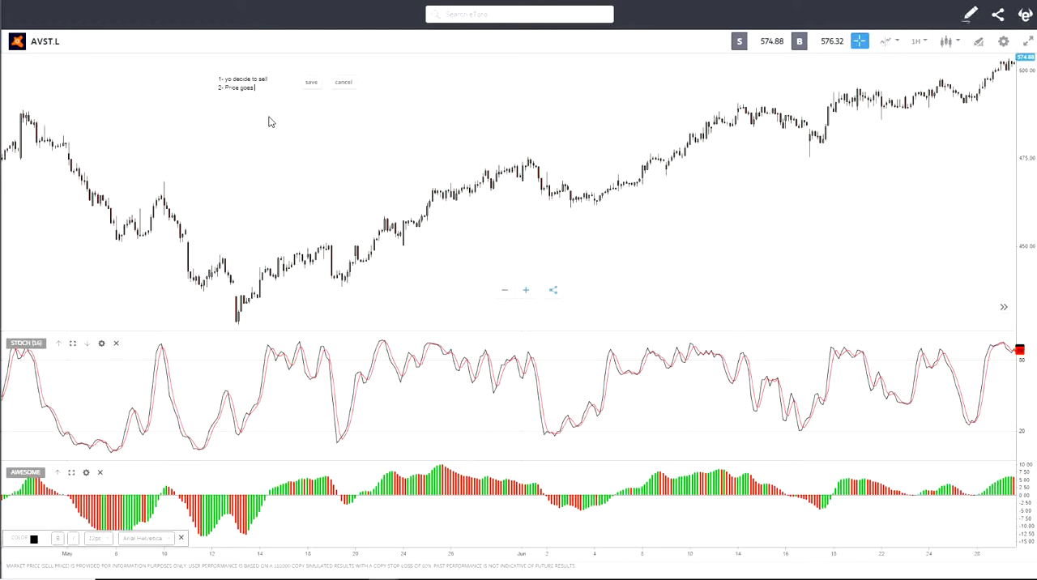
text(up)
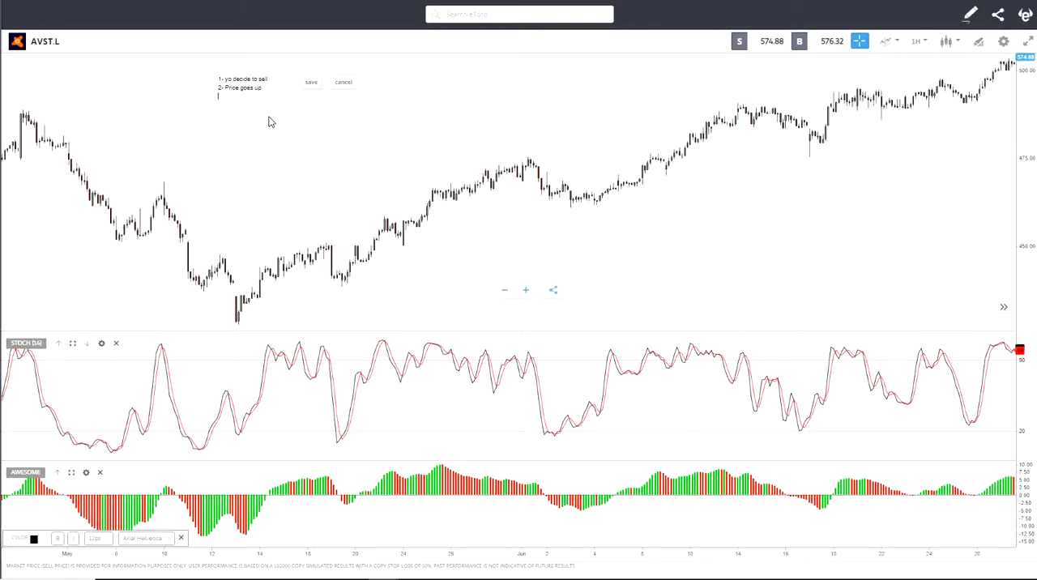
mouse_move(246, 301)
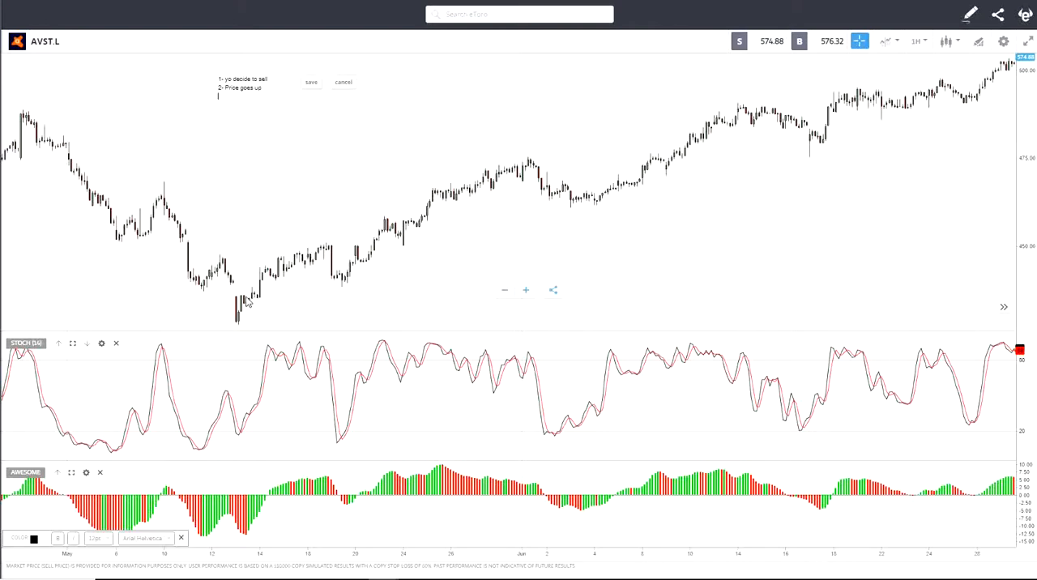
mouse_move(263, 308)
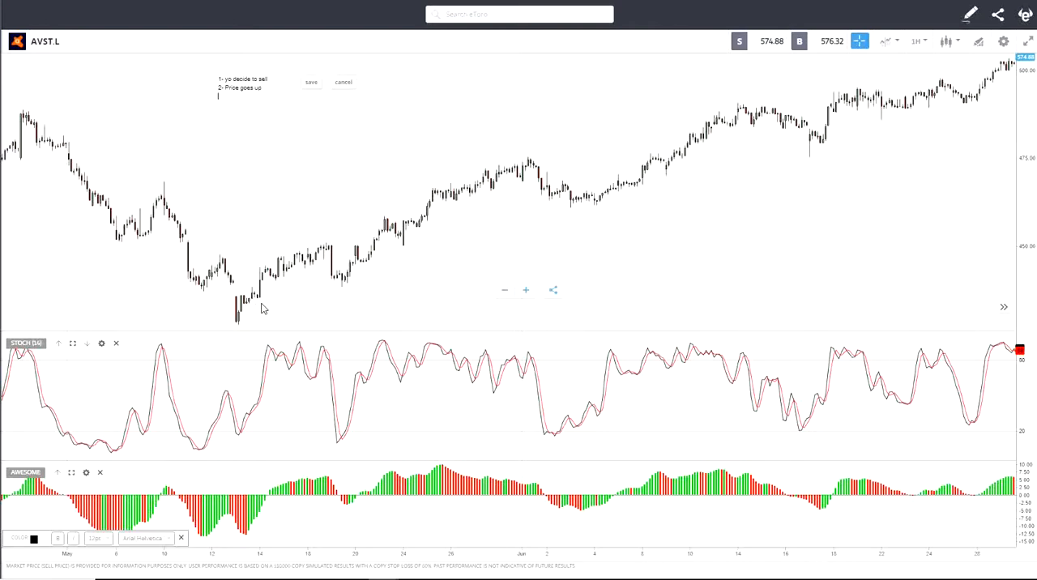
mouse_move(234, 308)
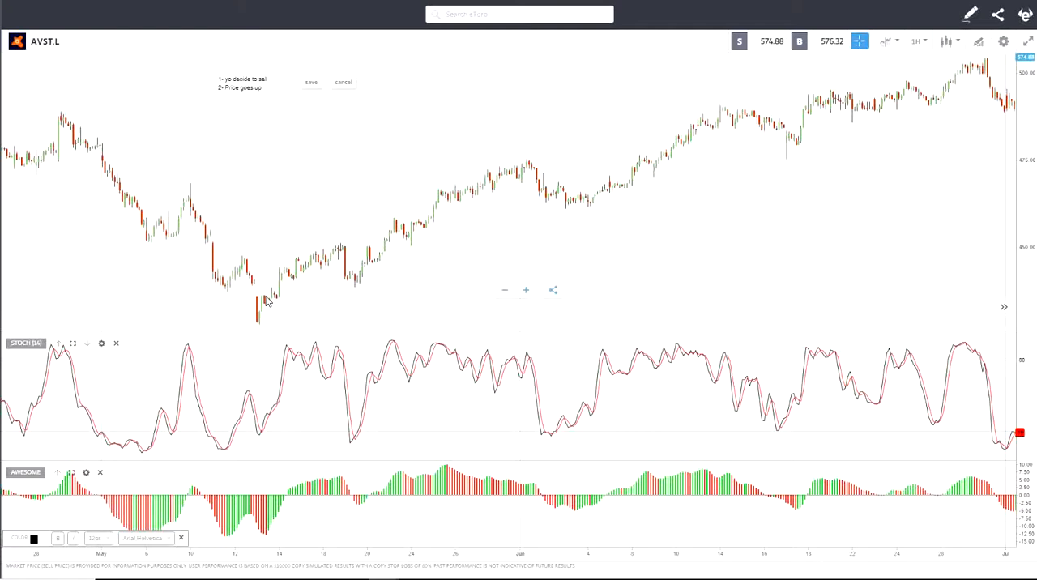
mouse_move(269, 306)
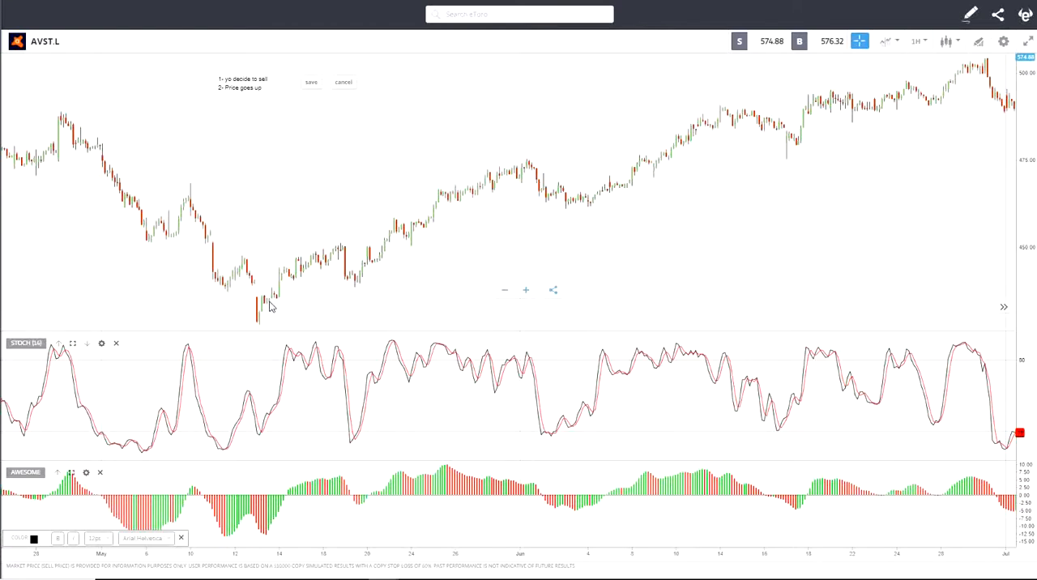
mouse_move(267, 305)
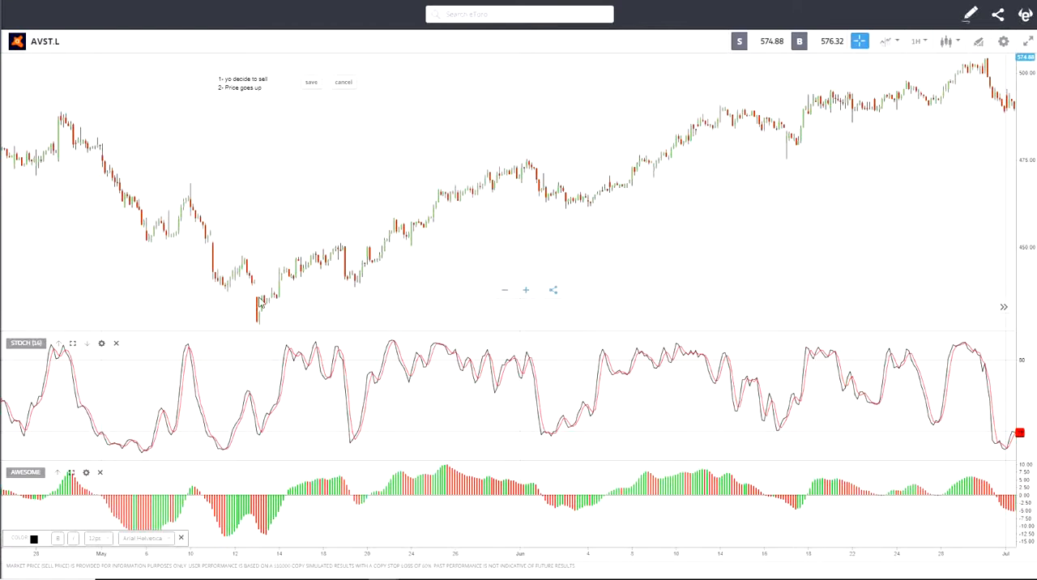
mouse_move(267, 305)
text(3- more)
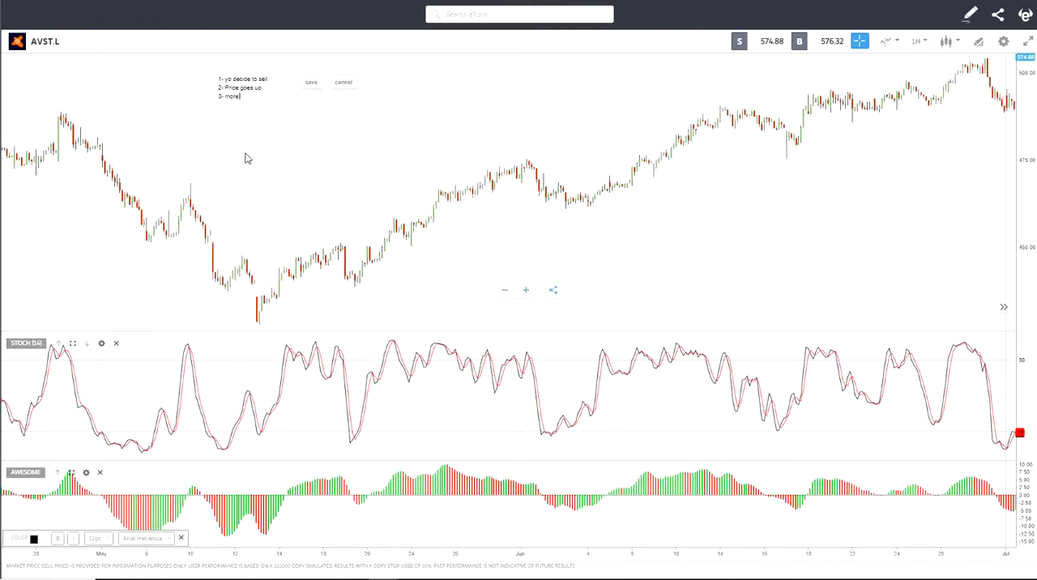
Step: Add the third line: "3- more people buy because the price goes up"
text(people)
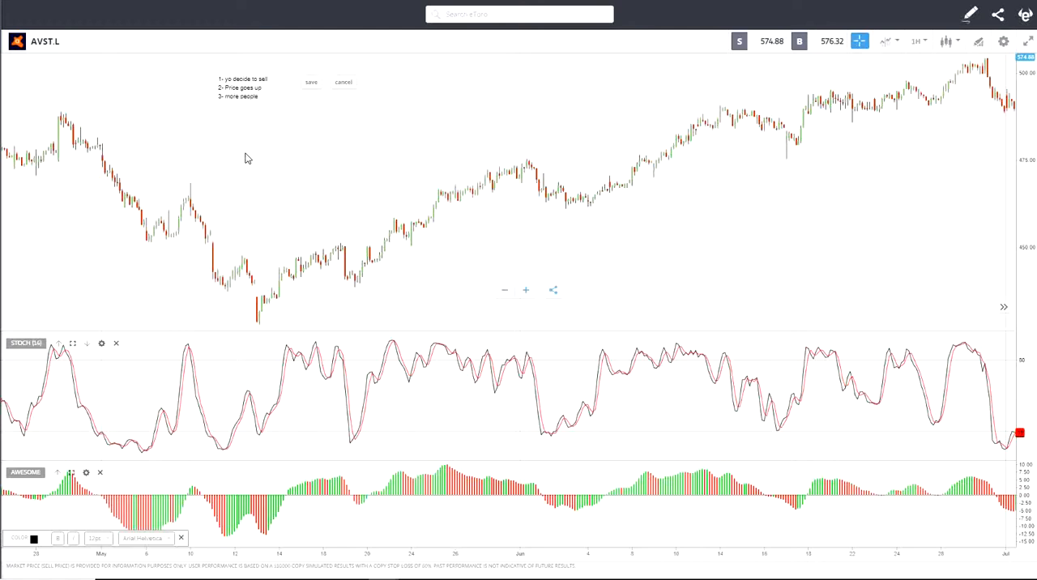
text(buy)
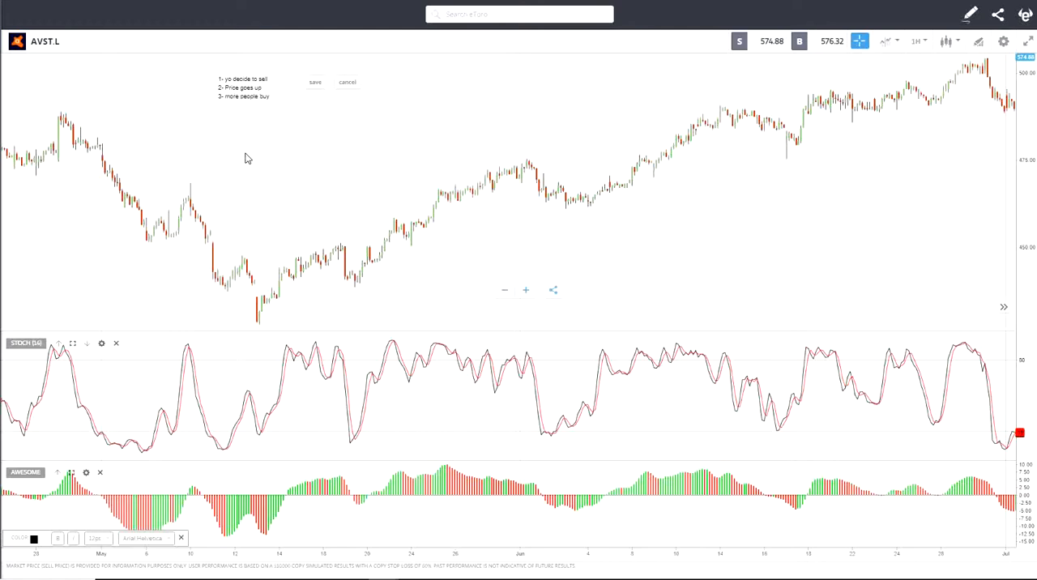
text(because the price goe)
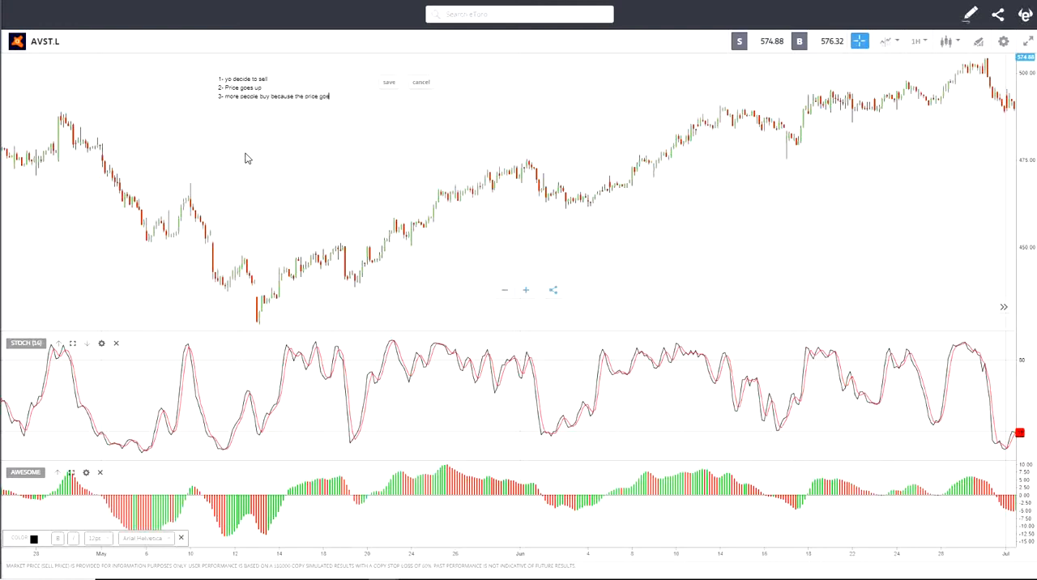
text(s up.)
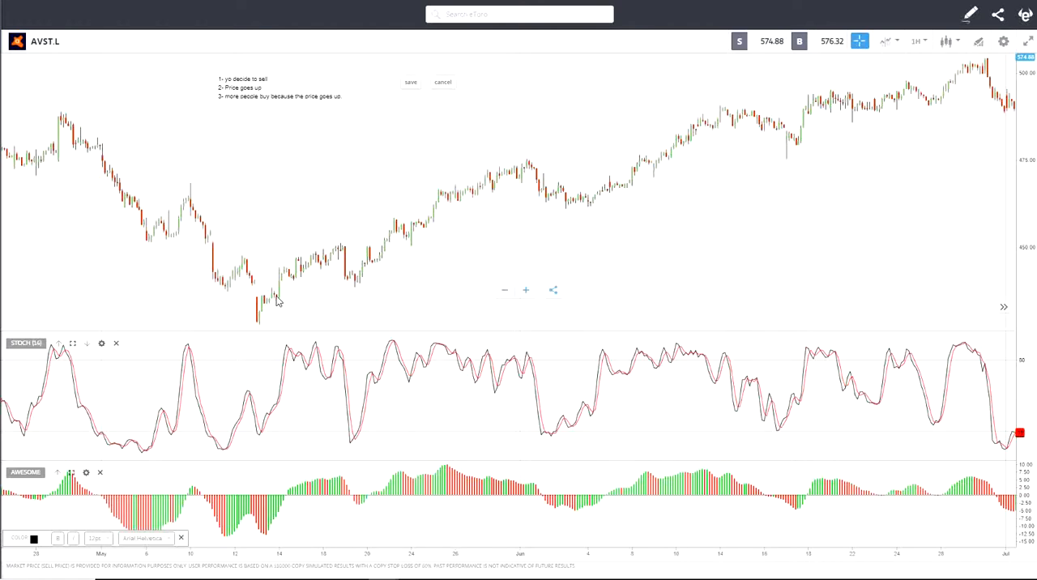
mouse_move(279, 306)
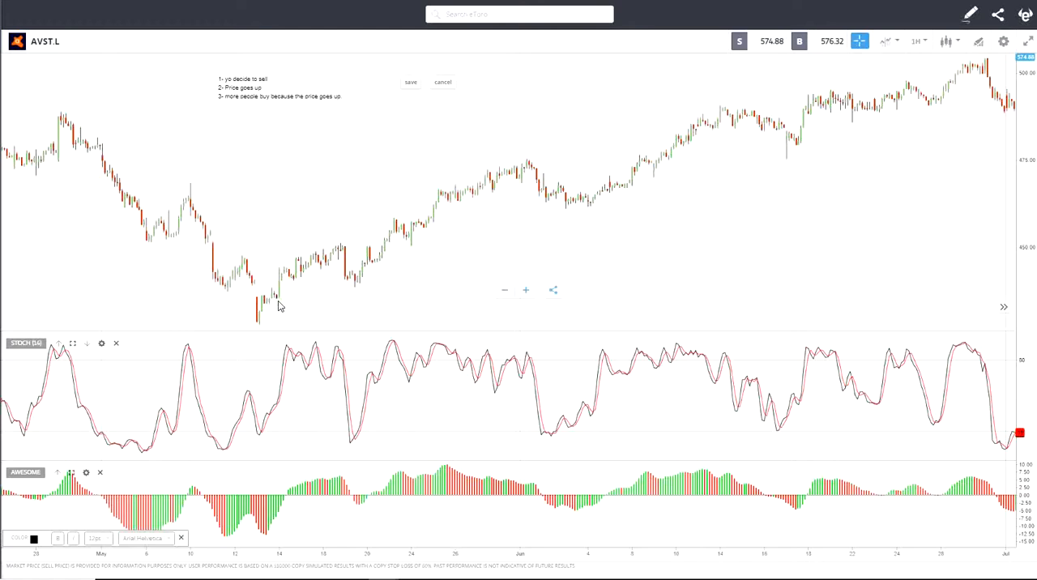
mouse_move(282, 290)
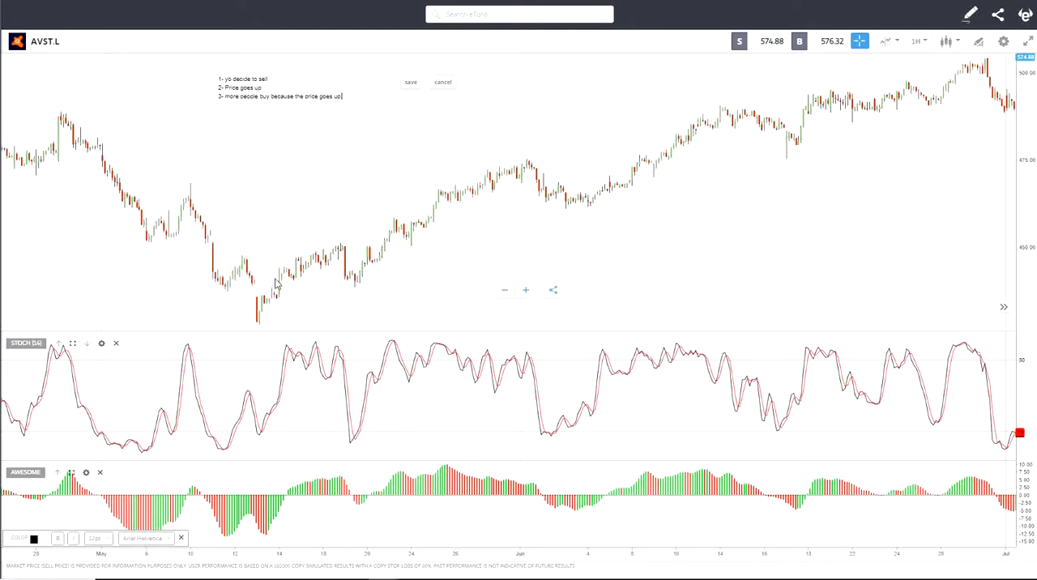
mouse_move(272, 318)
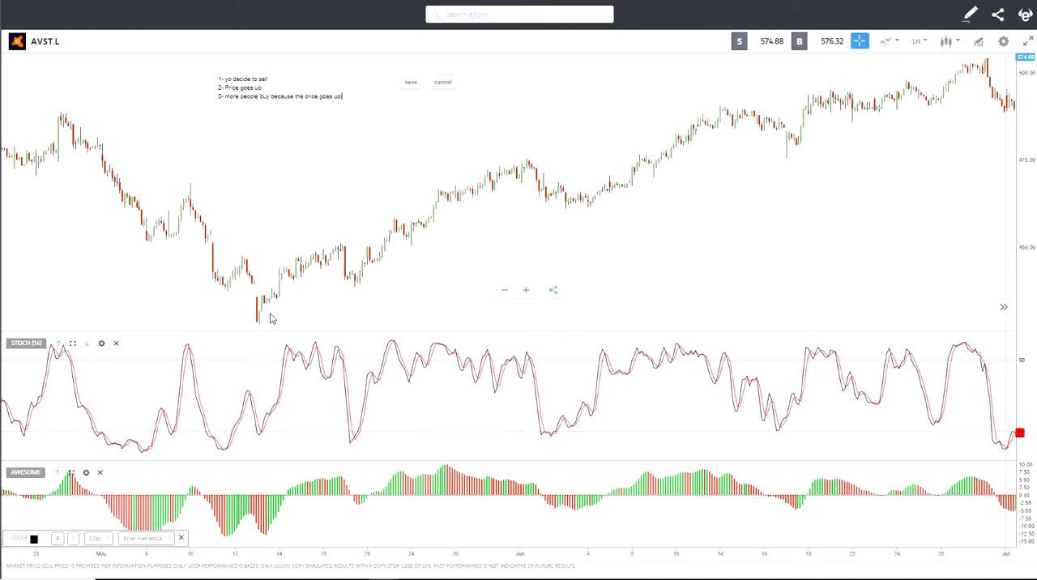
mouse_move(261, 324)
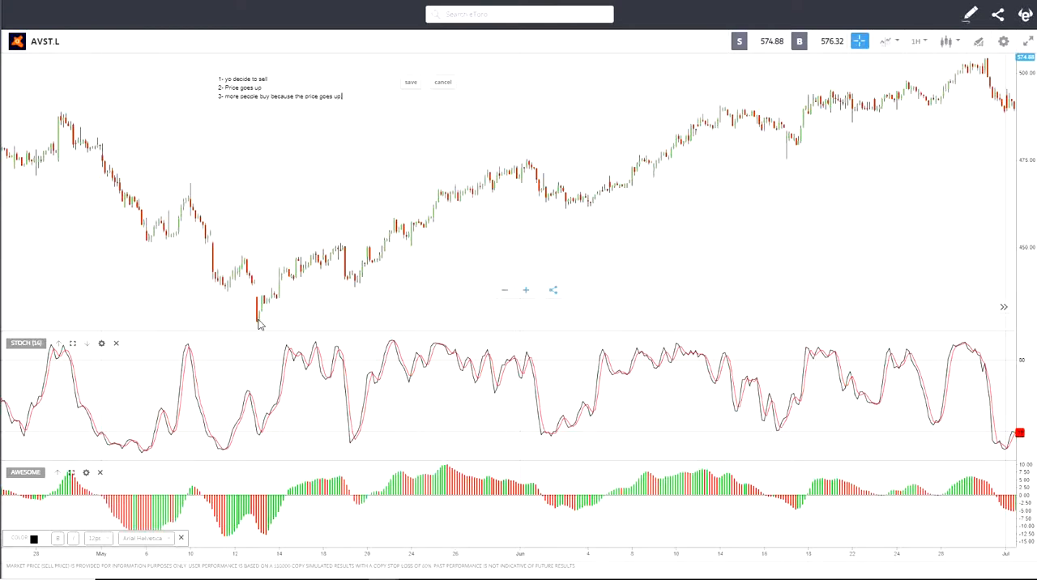
mouse_move(261, 316)
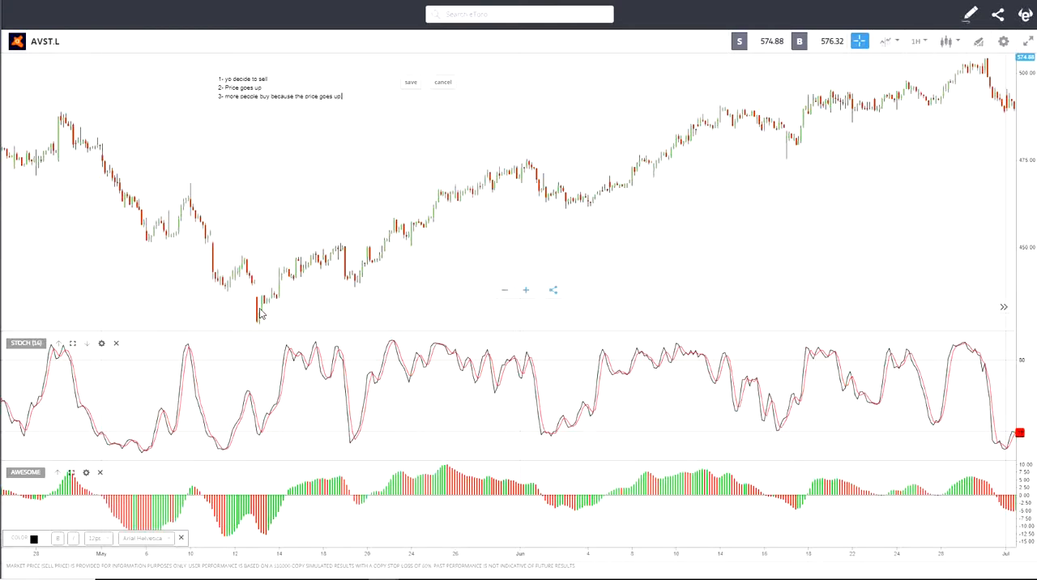
mouse_move(263, 314)
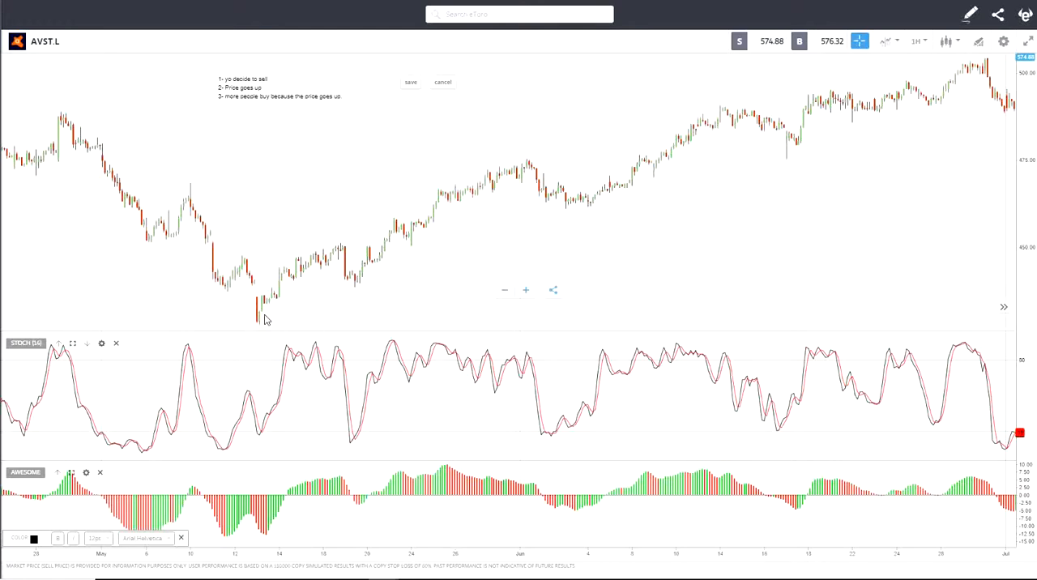
mouse_move(260, 314)
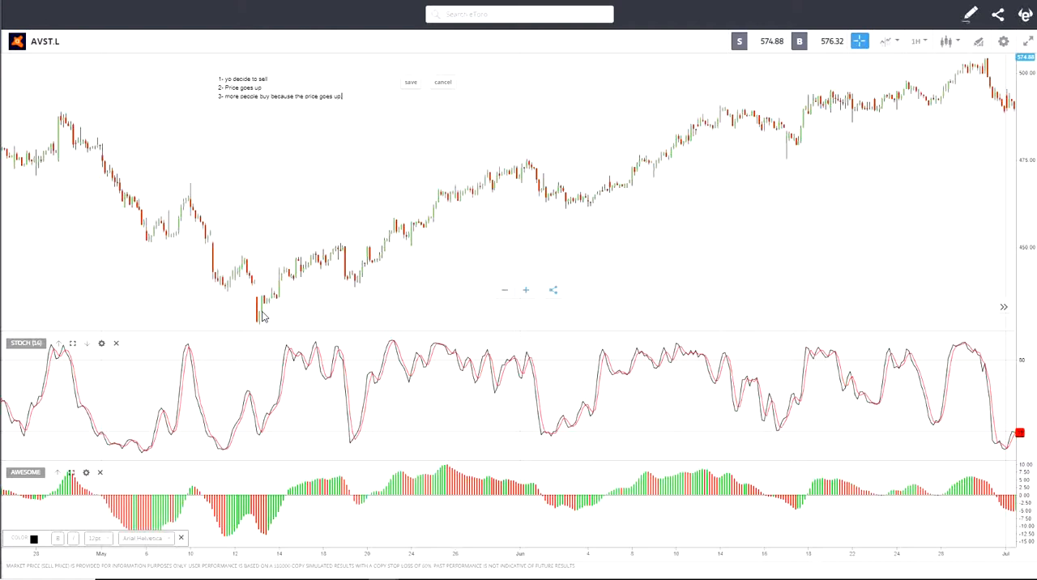
mouse_move(269, 318)
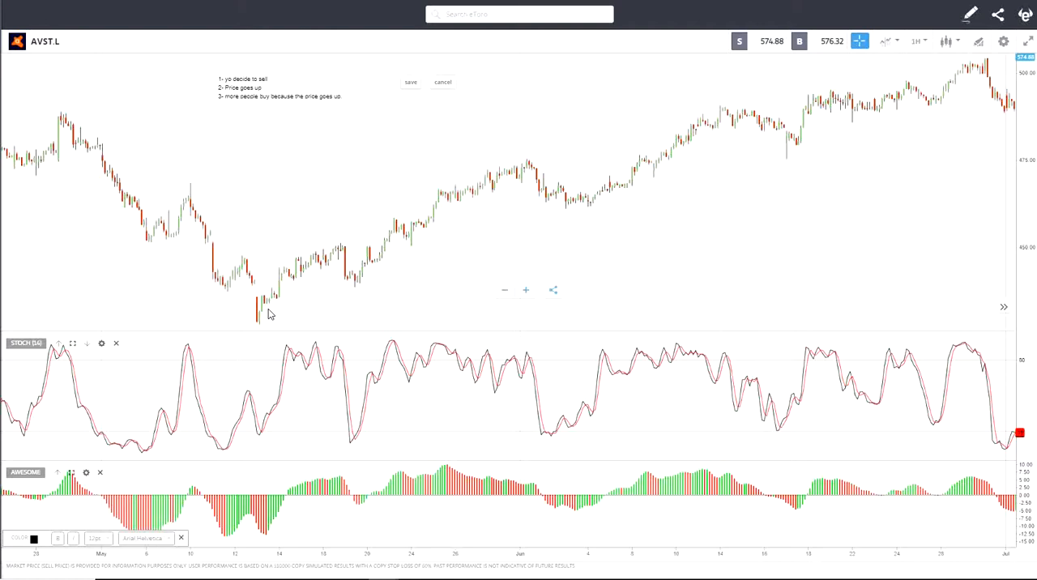
mouse_move(269, 306)
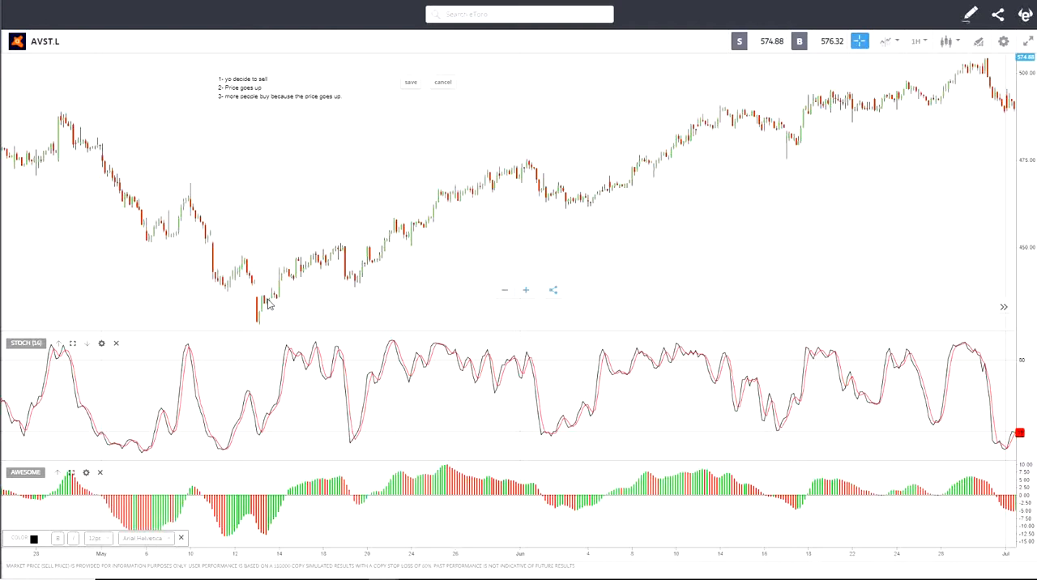
mouse_move(269, 306)
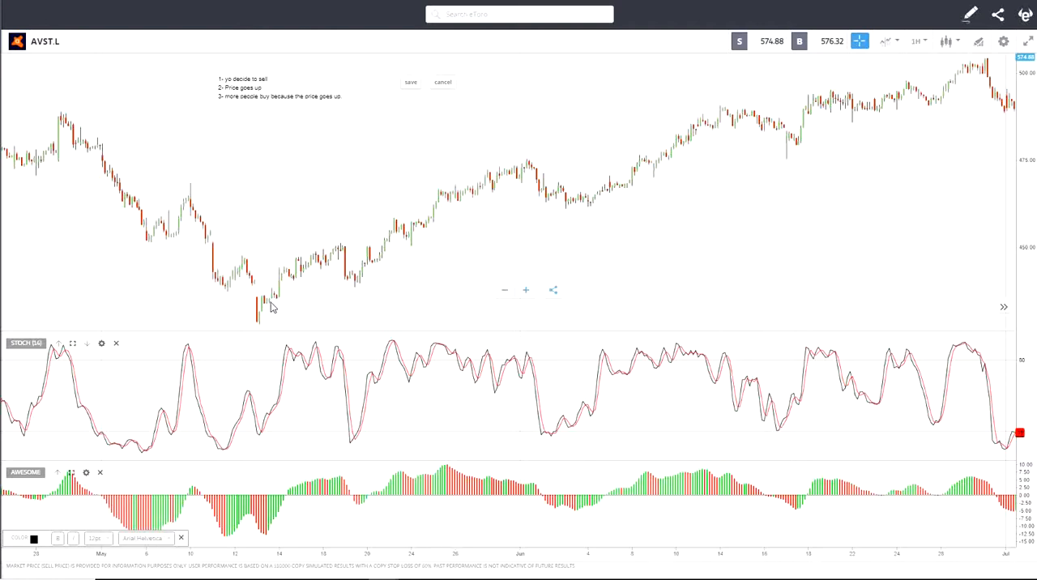
mouse_move(263, 321)
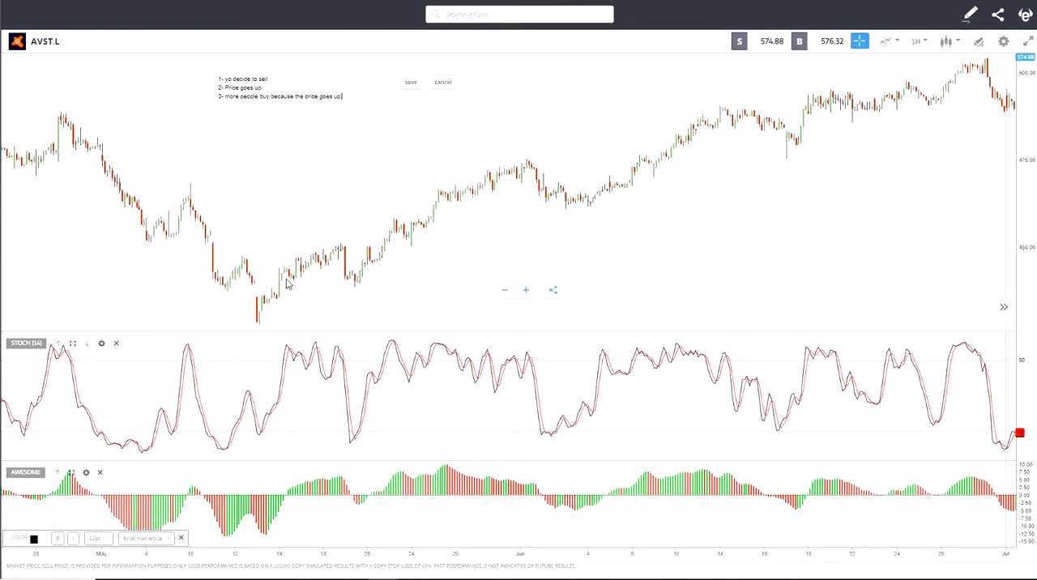
mouse_move(282, 293)
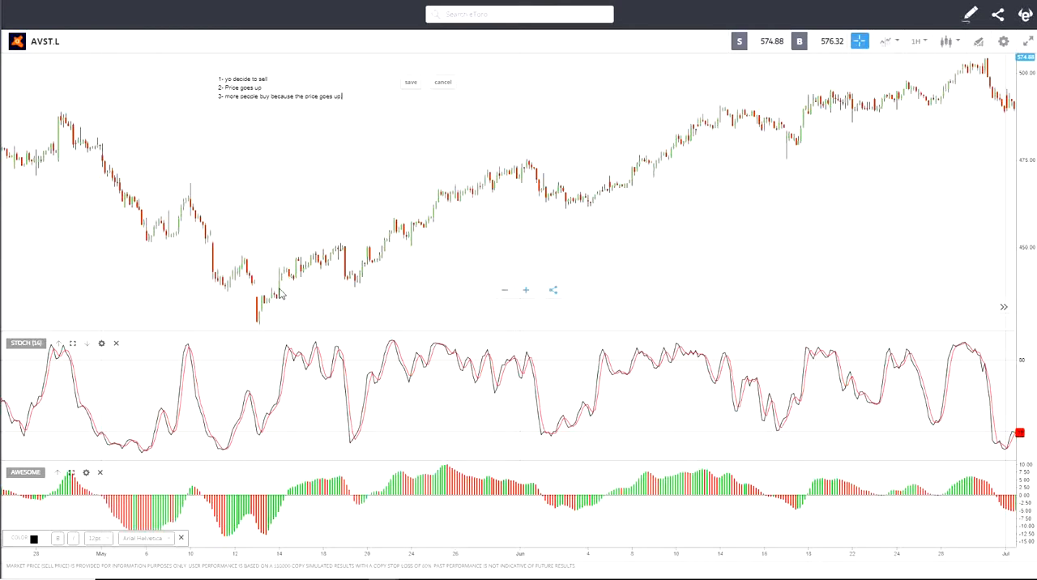
mouse_move(278, 305)
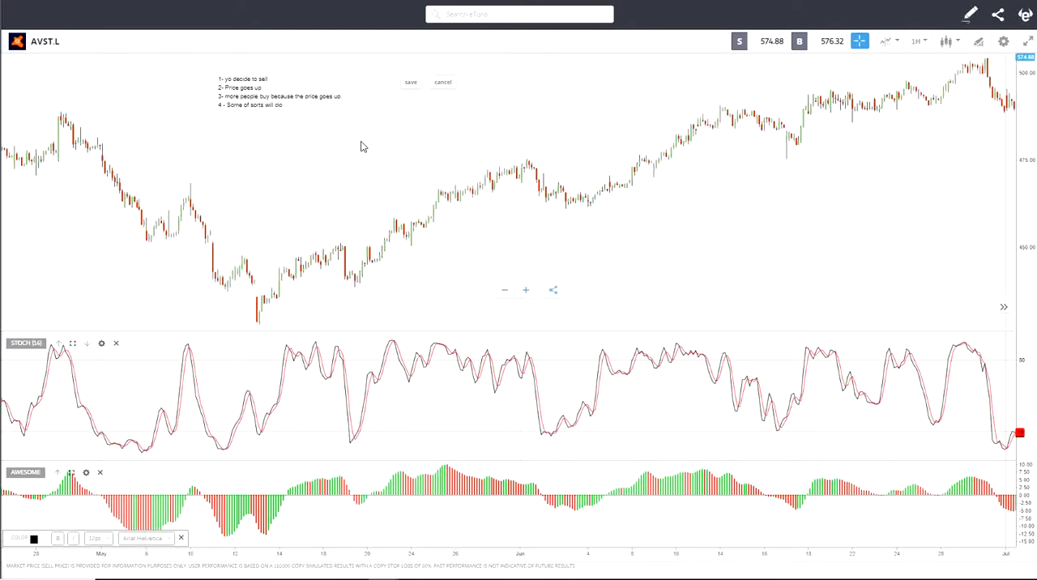
text(close)
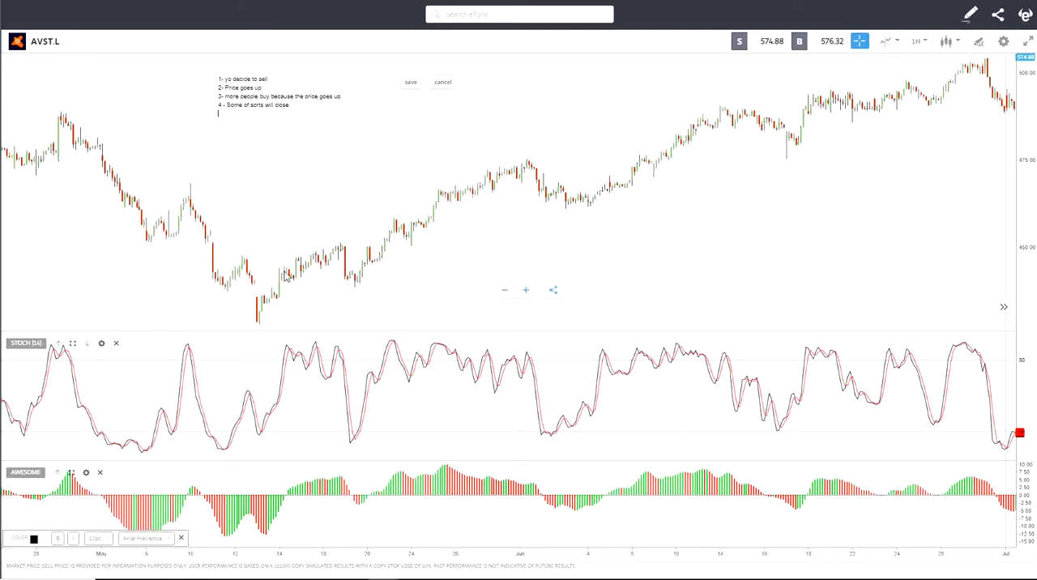
mouse_move(278, 316)
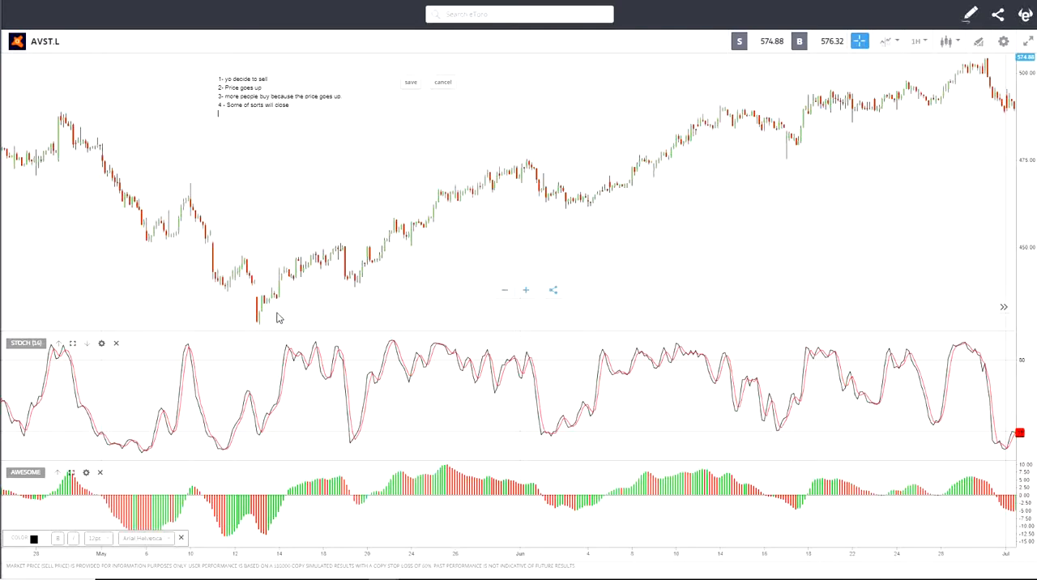
mouse_move(274, 306)
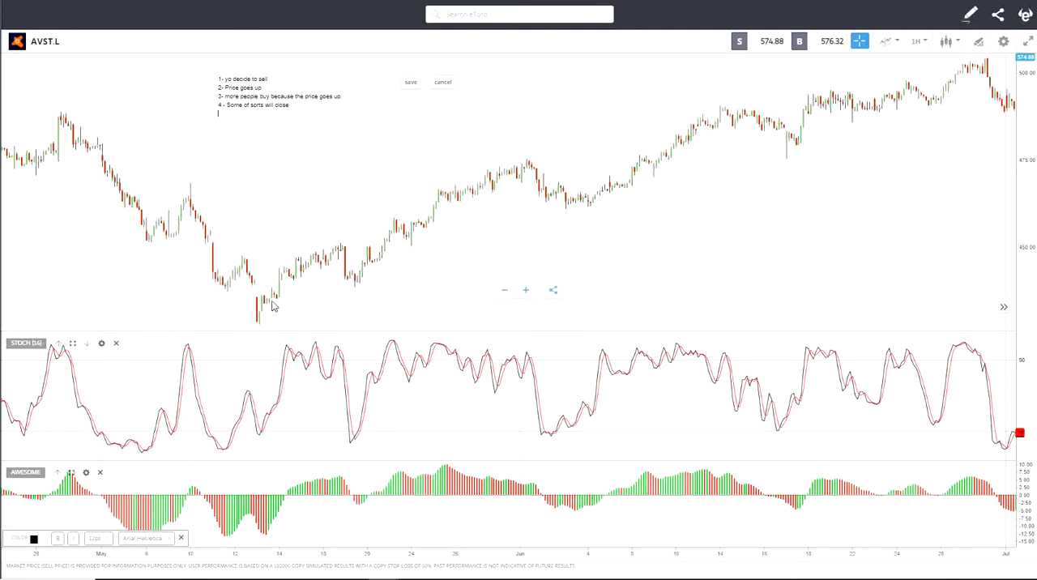
mouse_move(266, 316)
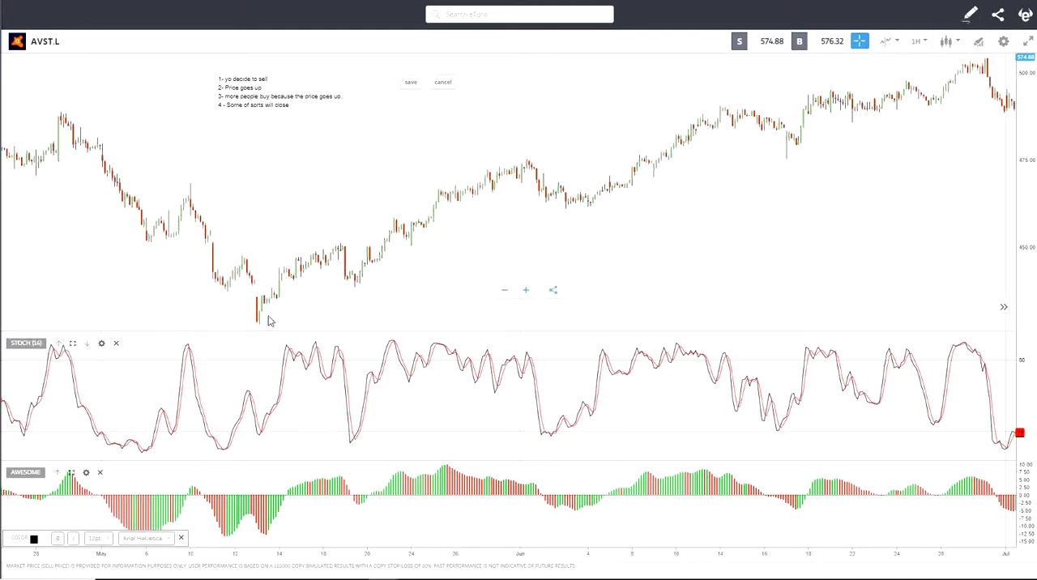
mouse_move(314, 272)
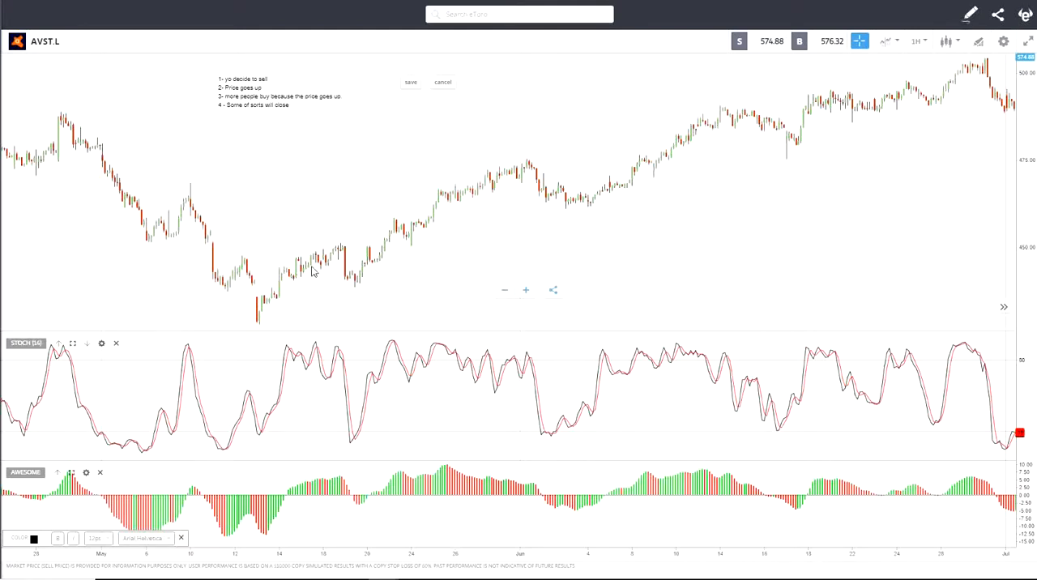
mouse_move(267, 327)
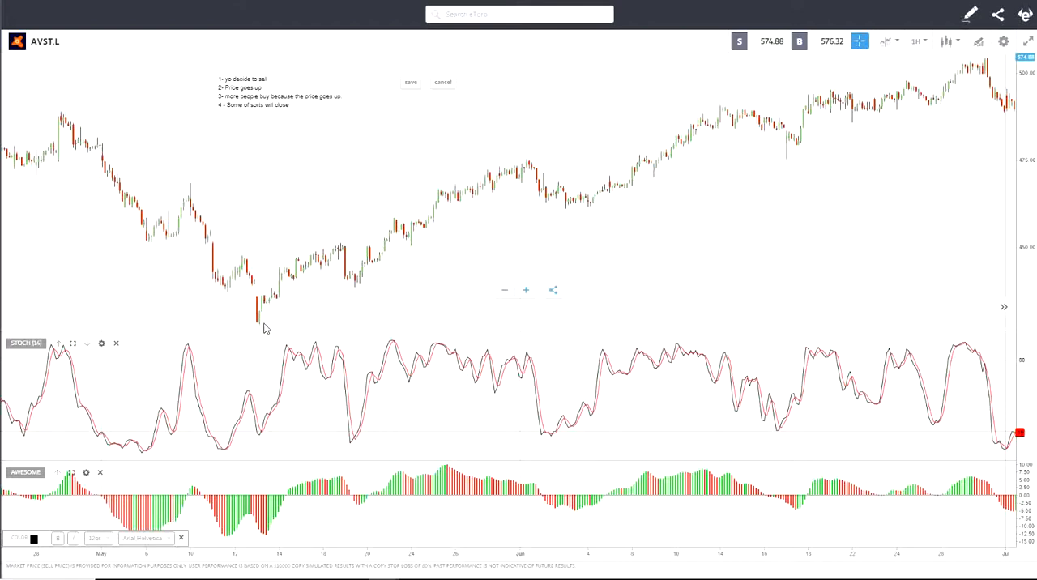
mouse_move(262, 330)
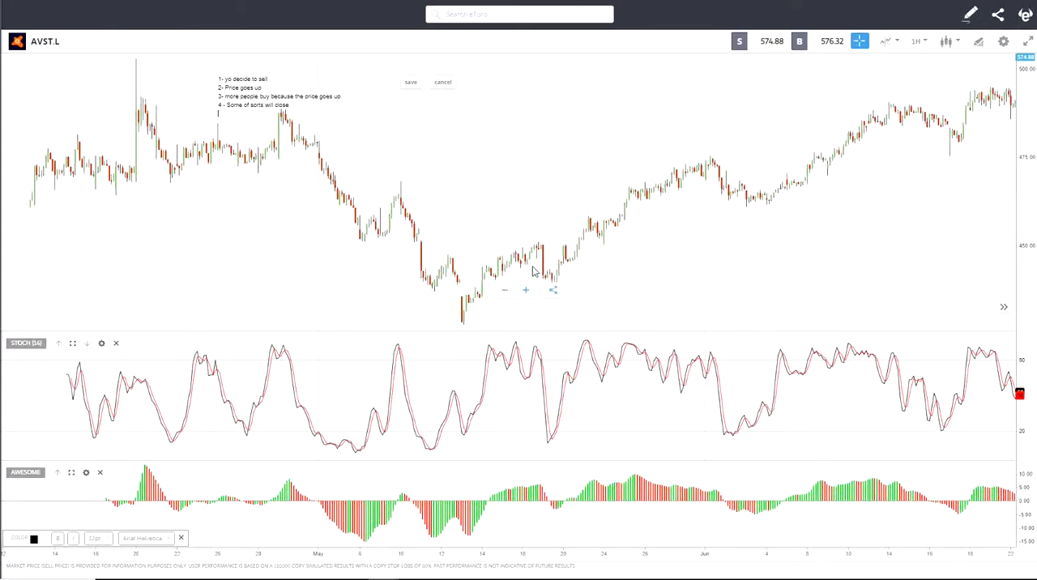
mouse_move(541, 266)
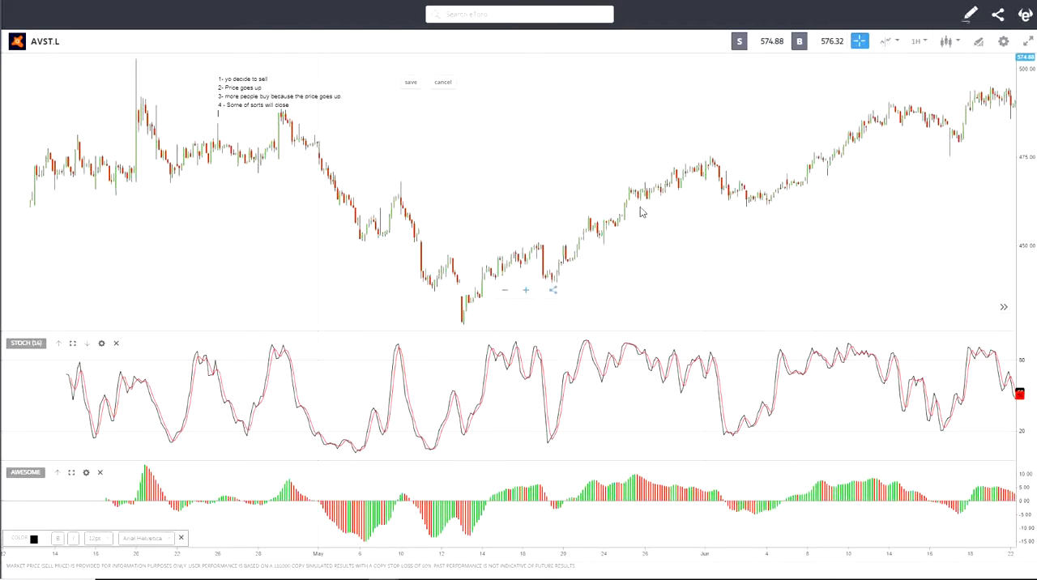
mouse_move(742, 181)
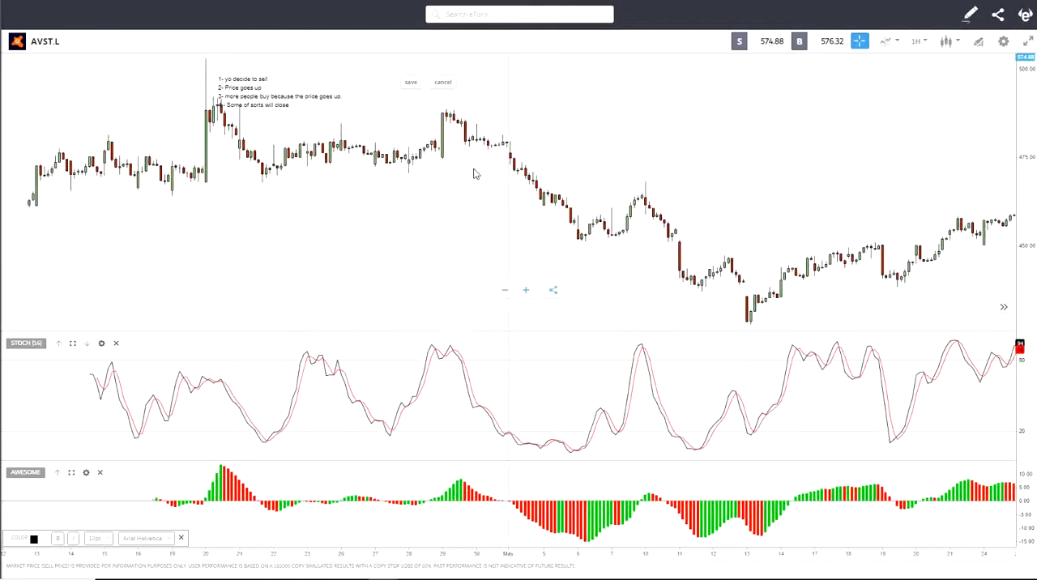
mouse_move(512, 347)
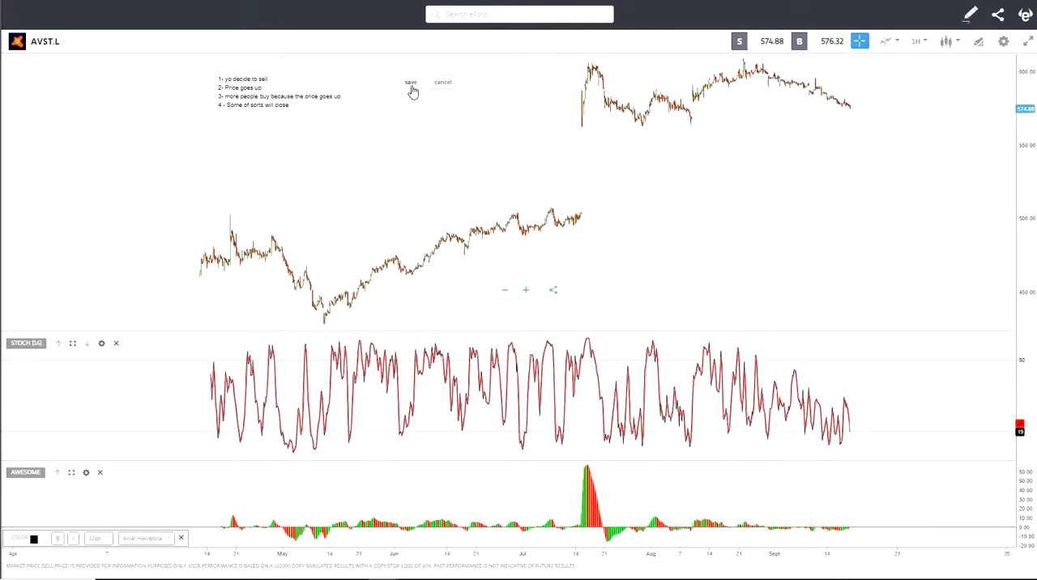
Step: Select the chart note so its four numbered steps display larger
click(410, 81)
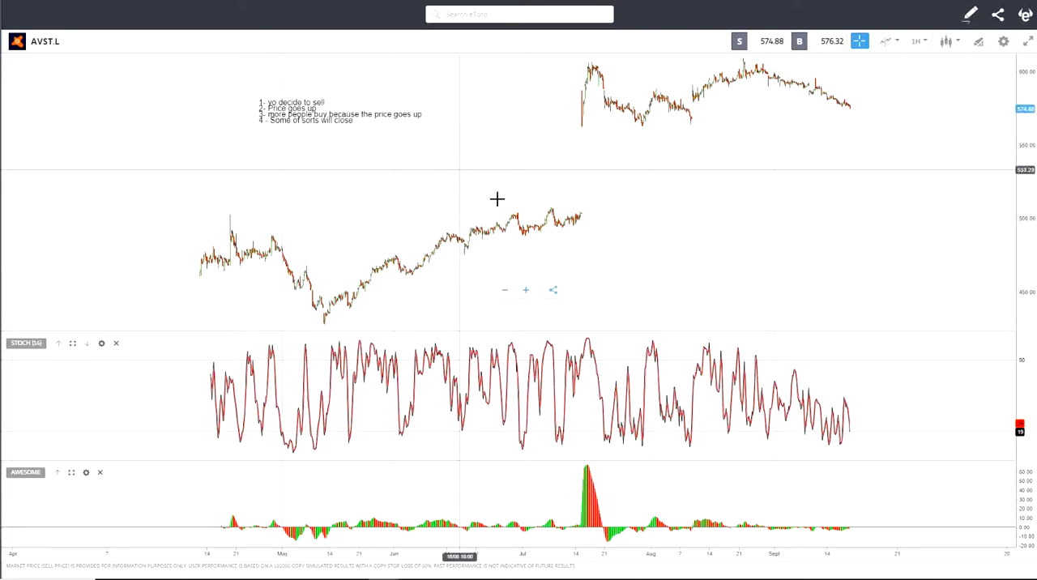
mouse_move(729, 318)
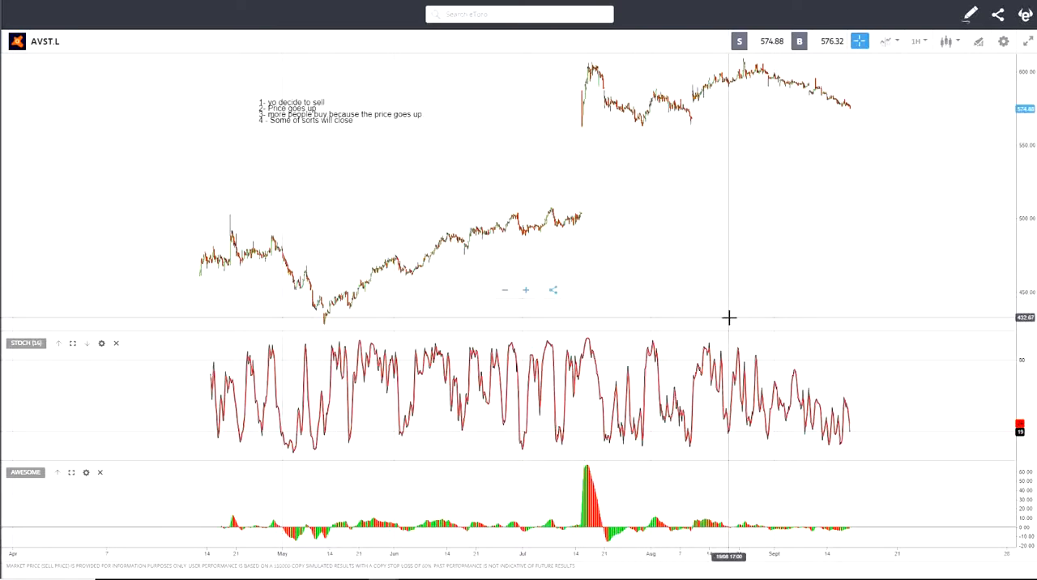
mouse_move(509, 362)
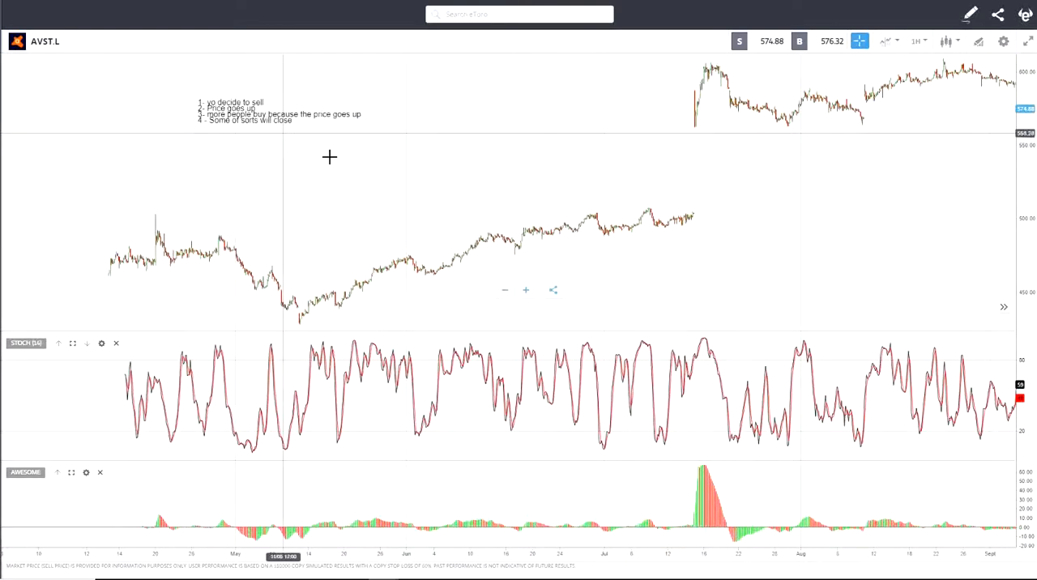
mouse_move(579, 243)
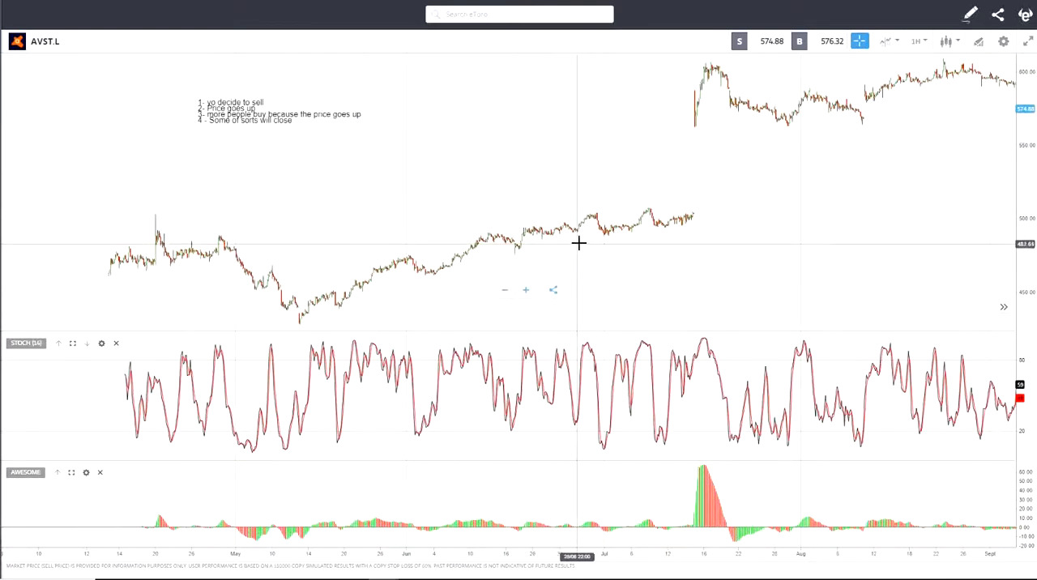
mouse_move(618, 214)
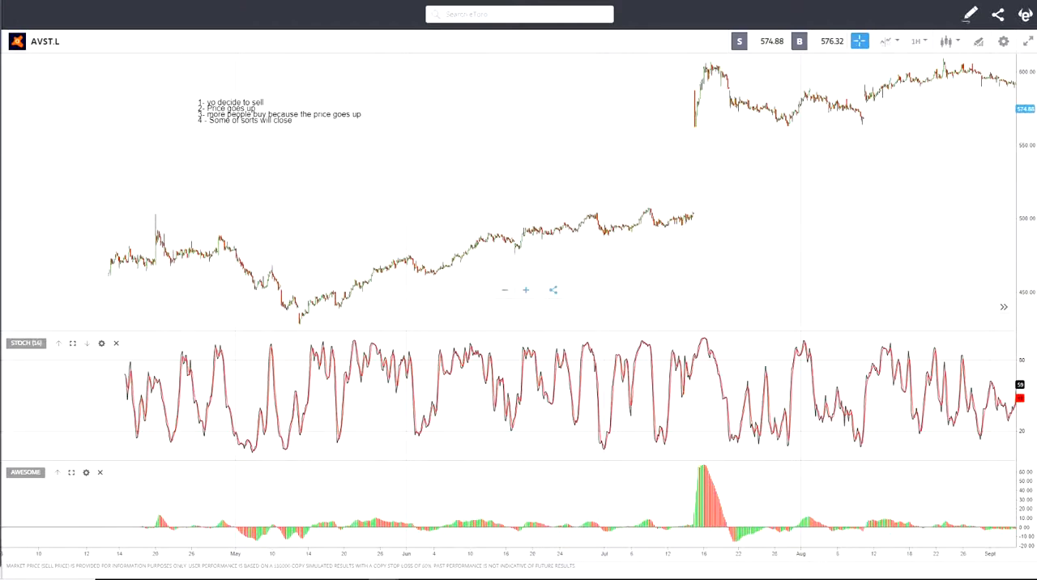
mouse_move(308, 136)
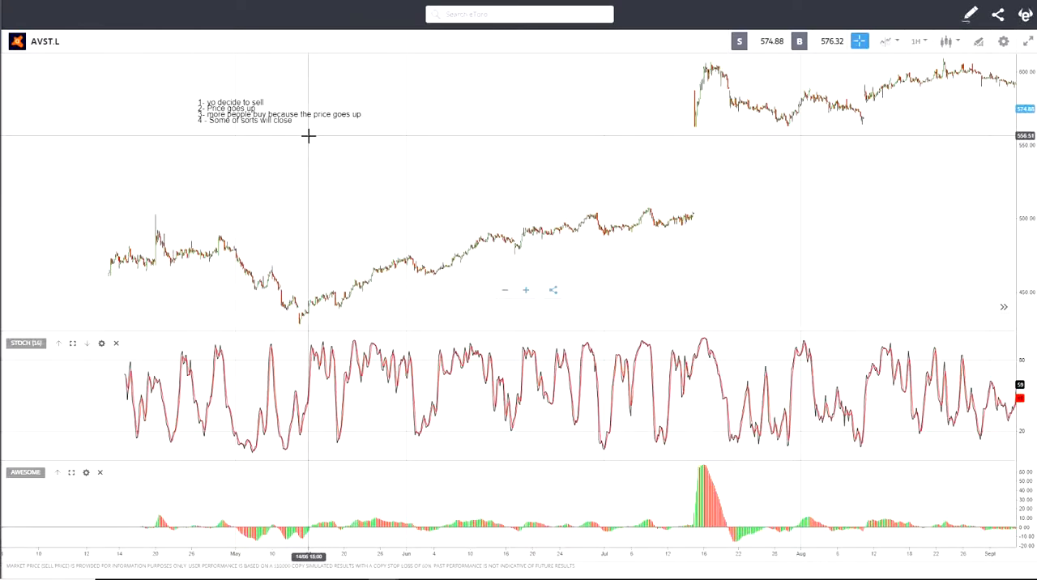
mouse_move(286, 200)
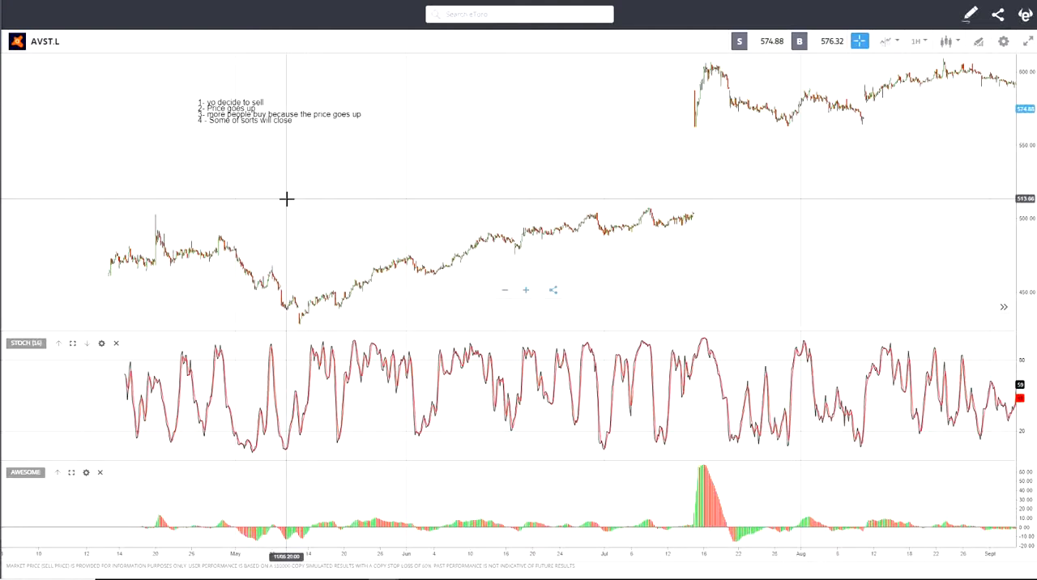
mouse_move(287, 200)
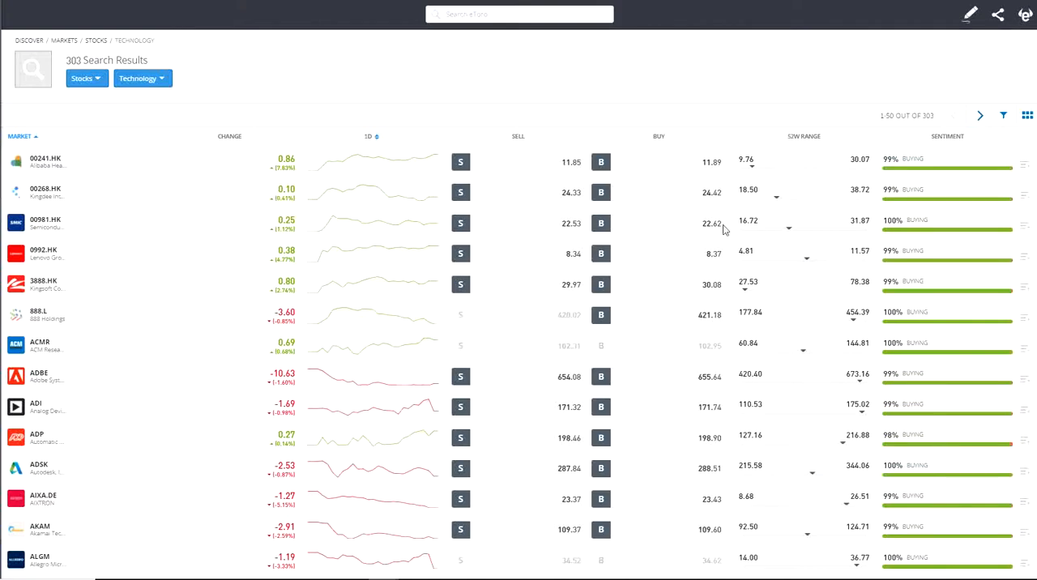
Step: Scroll the Technology stocks list past AVST.L to AYX–BRKS, checking the 99–100% buying sentiment
scroll(down, 3)
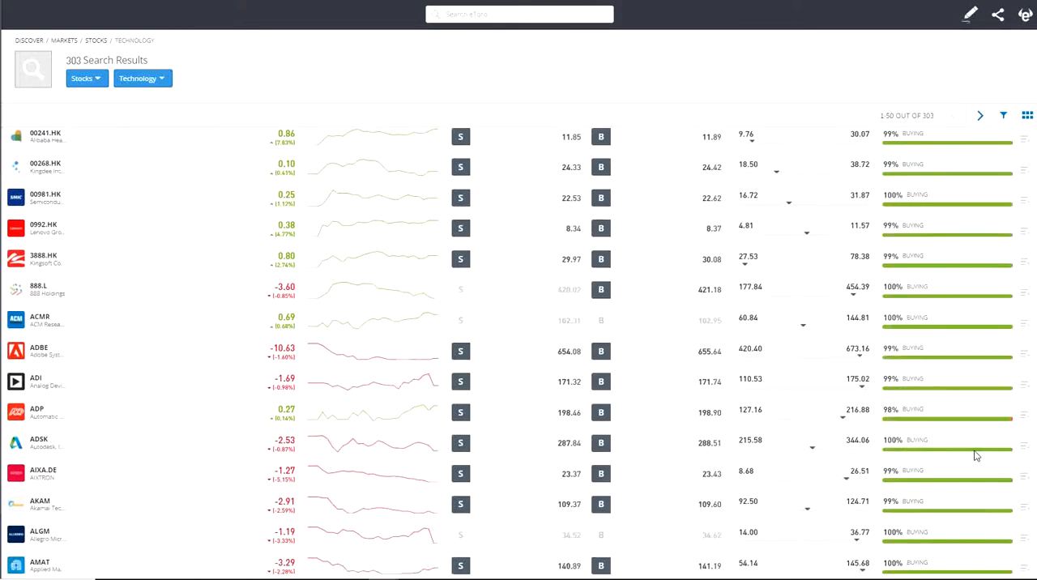
scroll(down, 3)
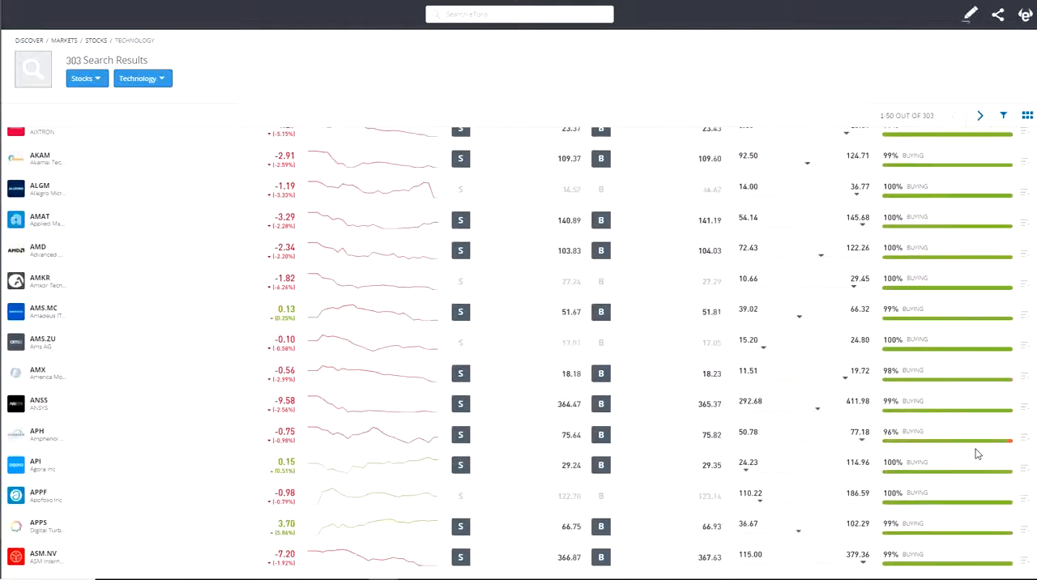
scroll(down, 3)
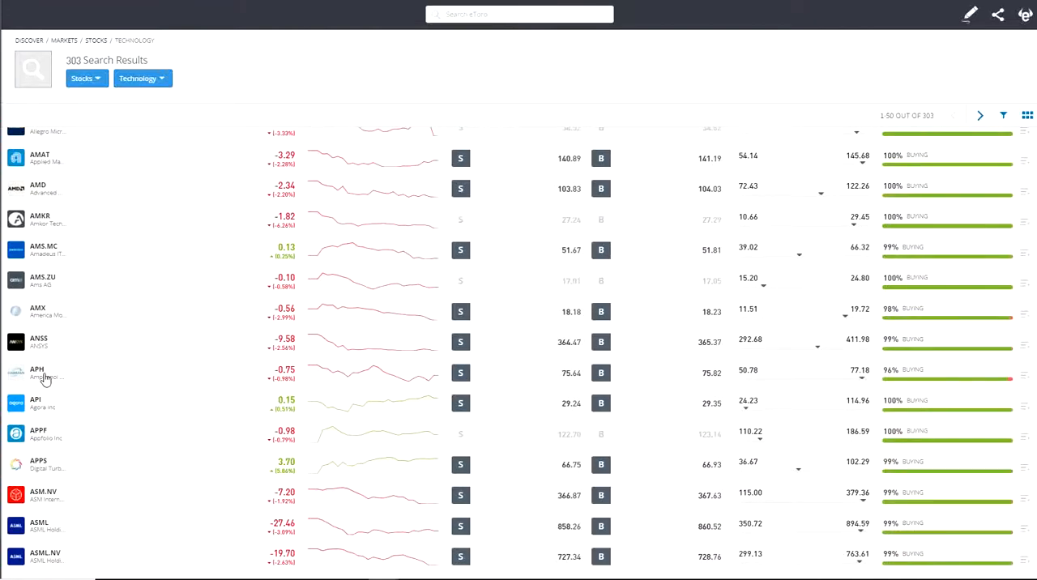
mouse_move(428, 413)
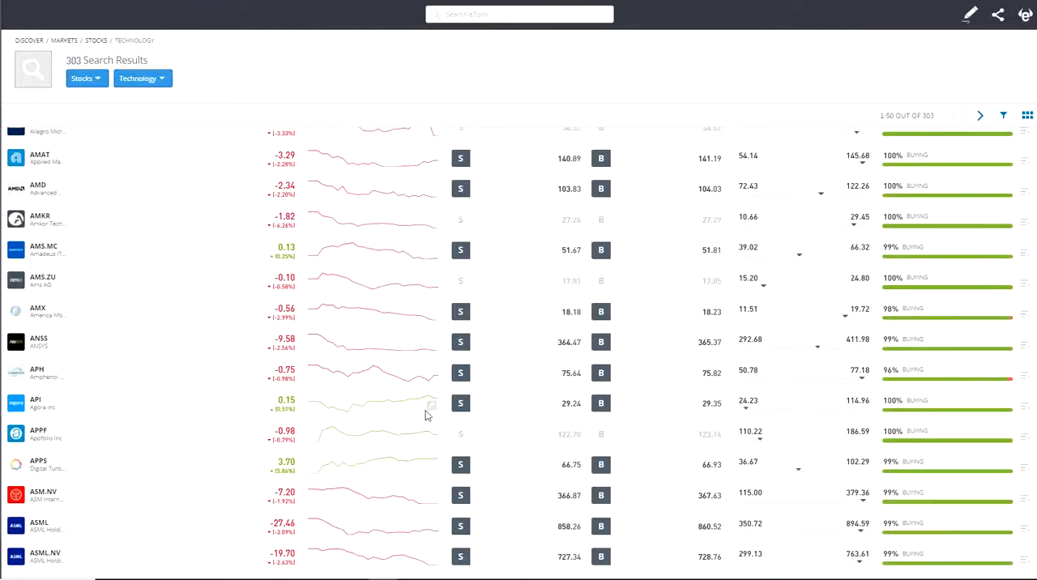
scroll(down, 3)
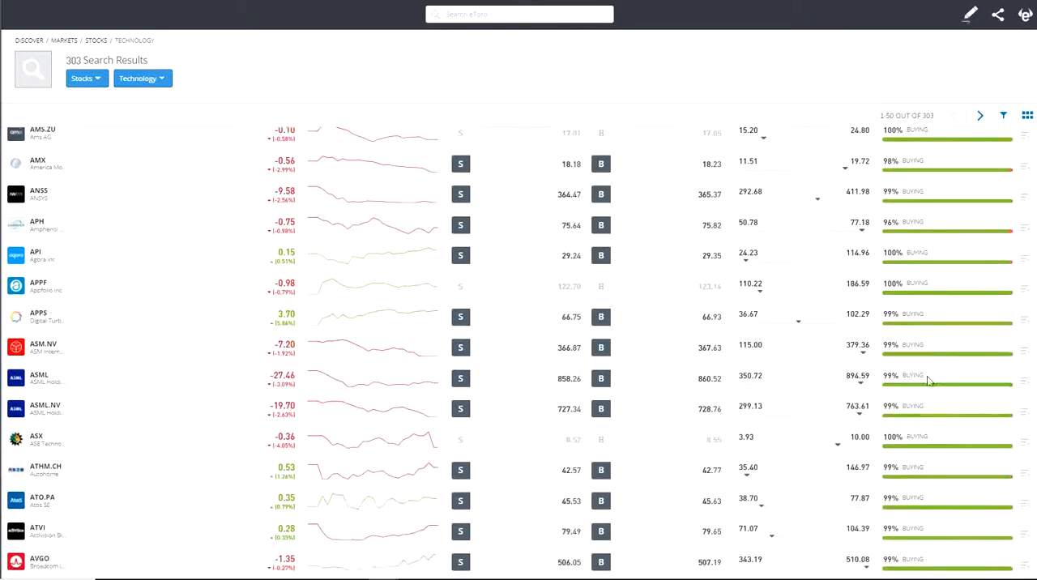
scroll(down, 3)
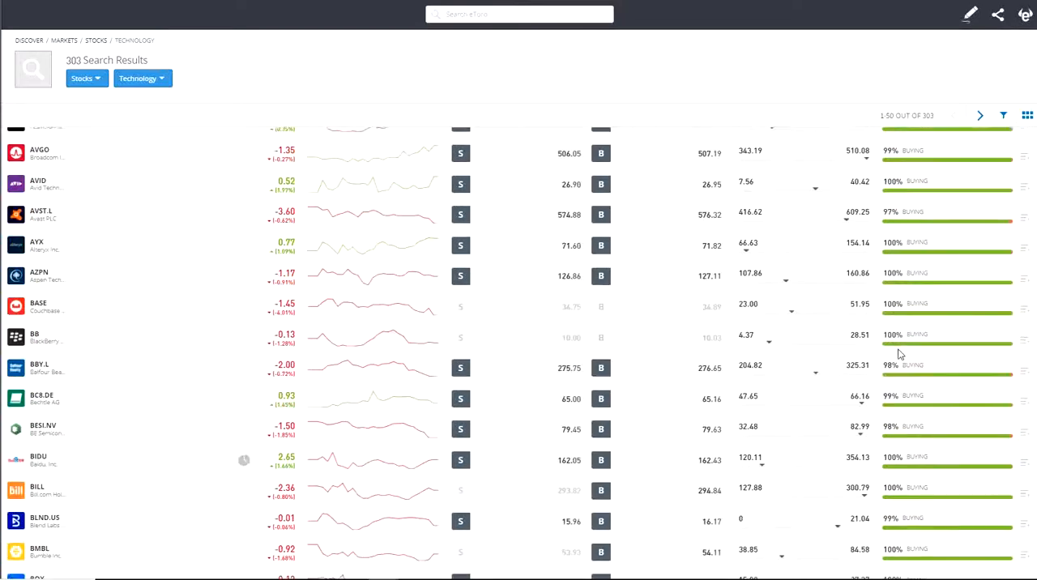
scroll(down, 3)
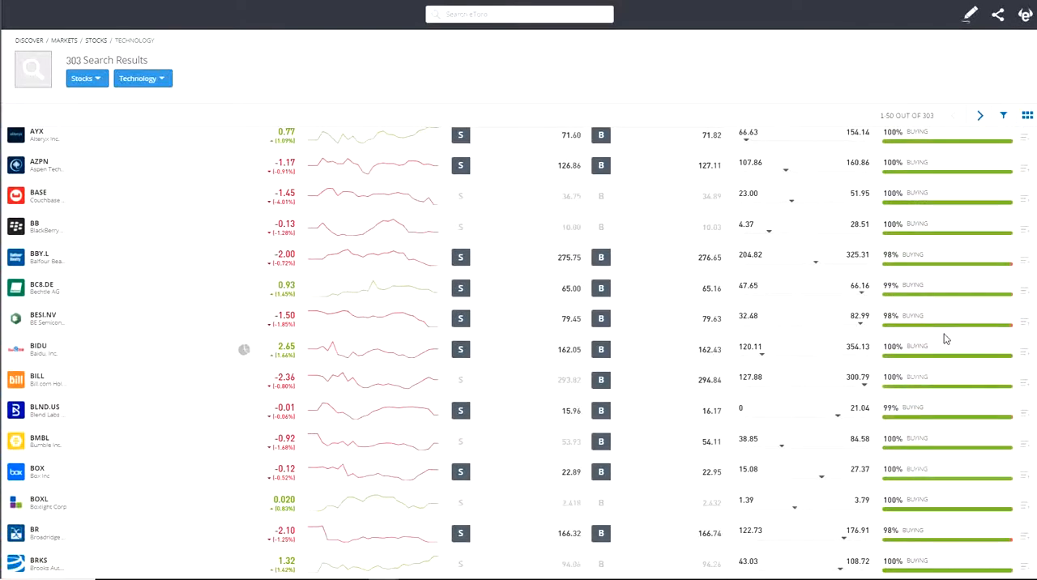
mouse_move(830, 374)
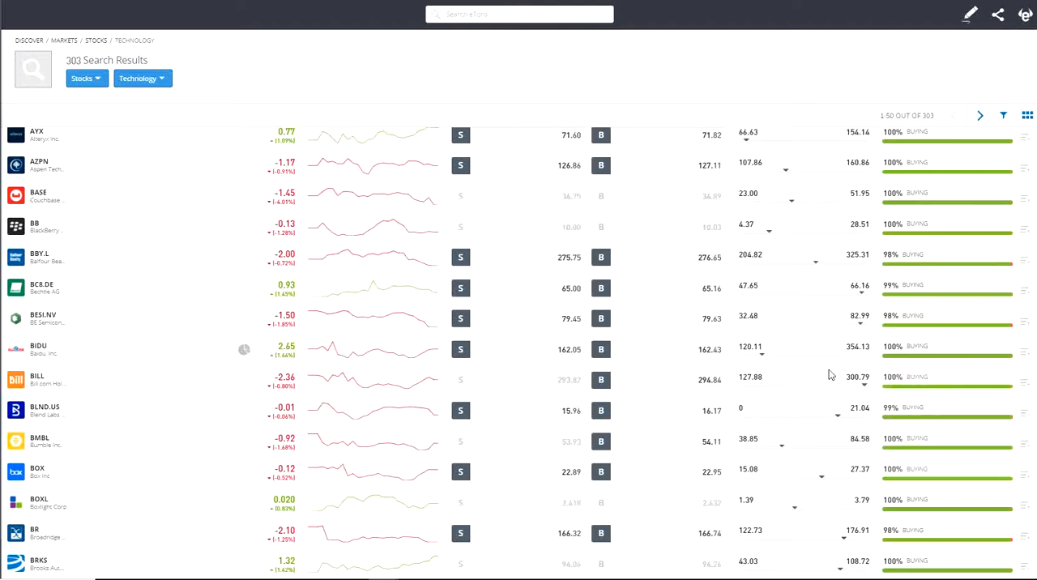
mouse_move(127, 231)
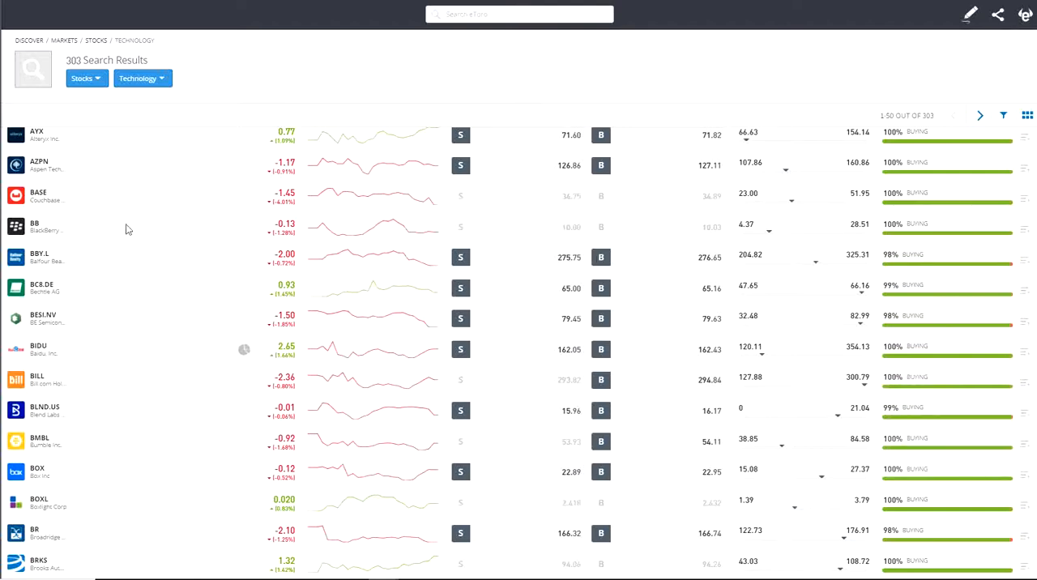
mouse_move(590, 506)
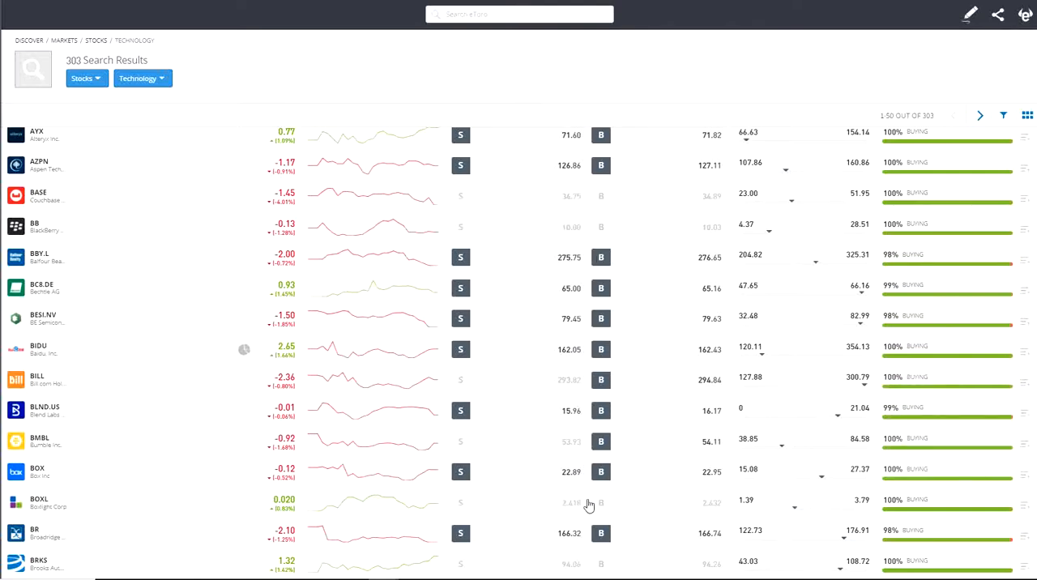